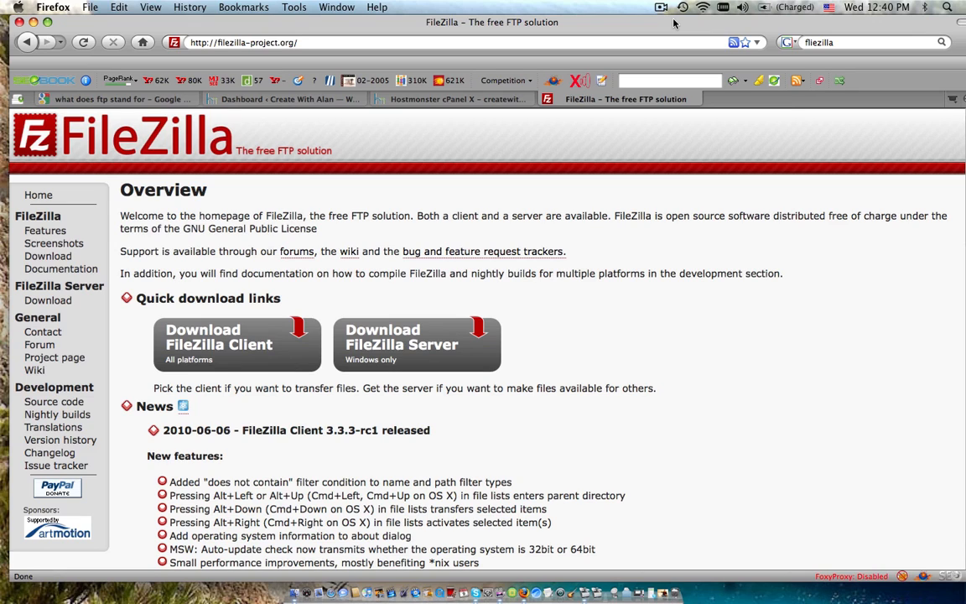
mouse_move(117, 163)
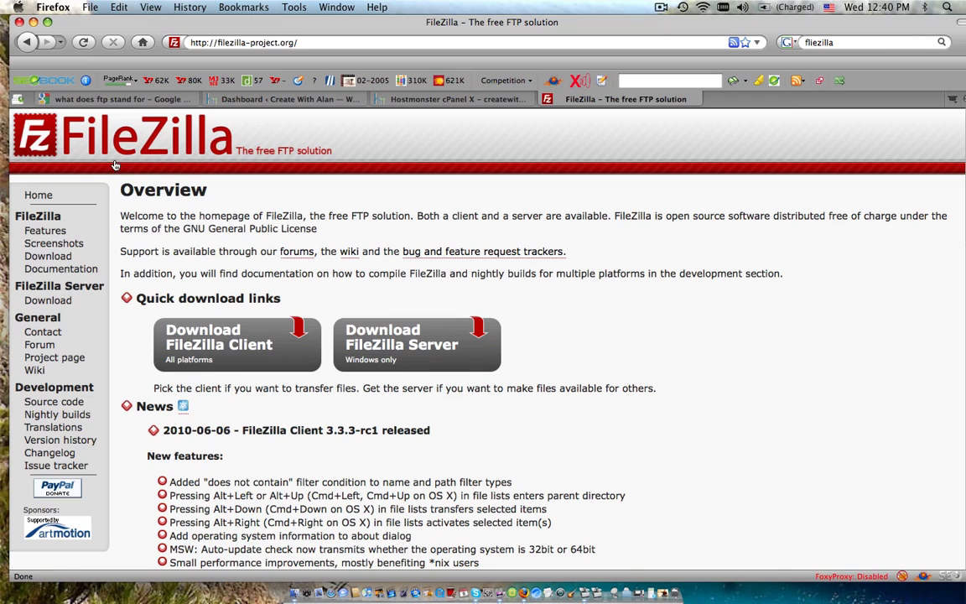
mouse_move(209, 126)
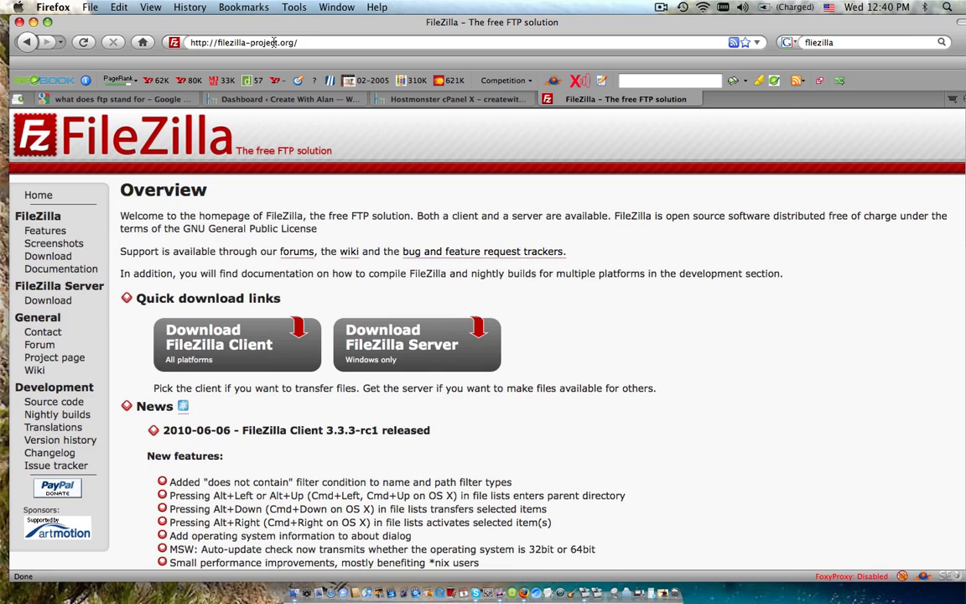
mouse_move(340, 205)
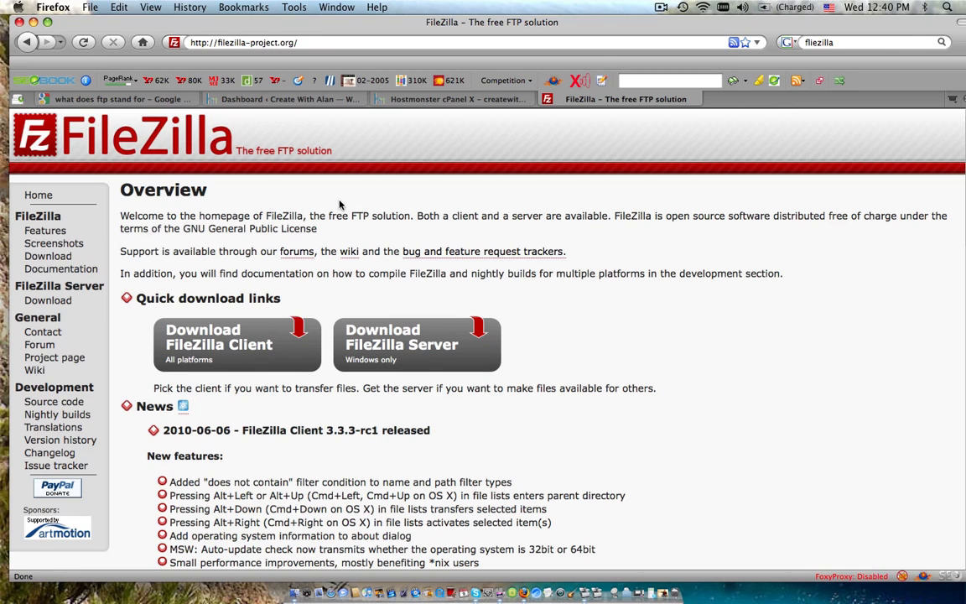
mouse_move(260, 172)
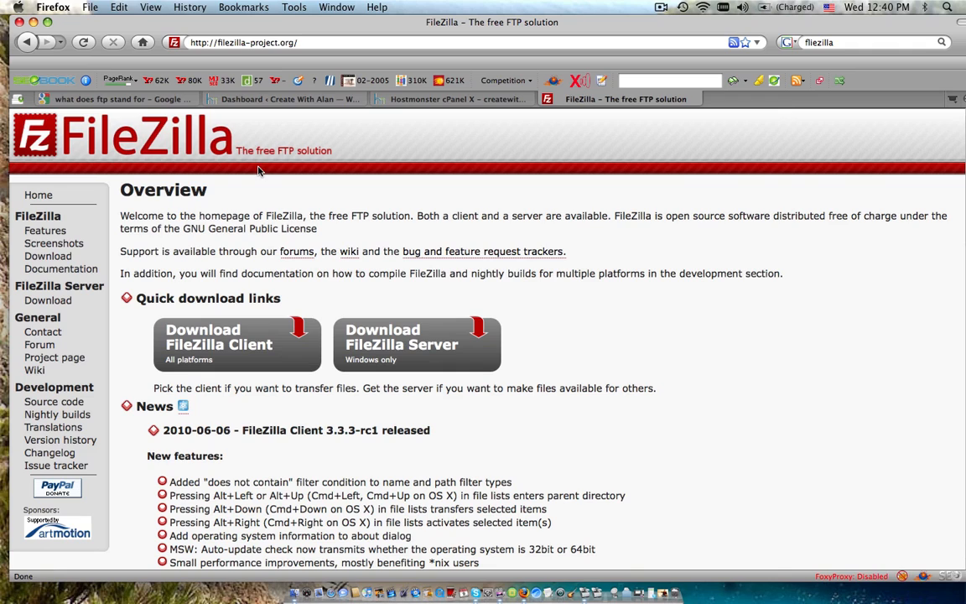
mouse_move(527, 4)
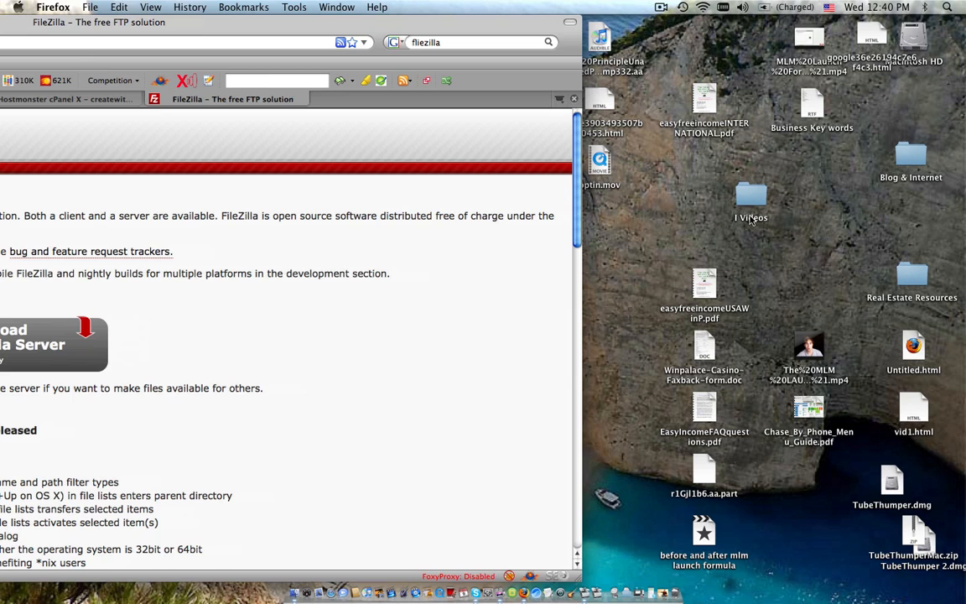
mouse_move(801, 224)
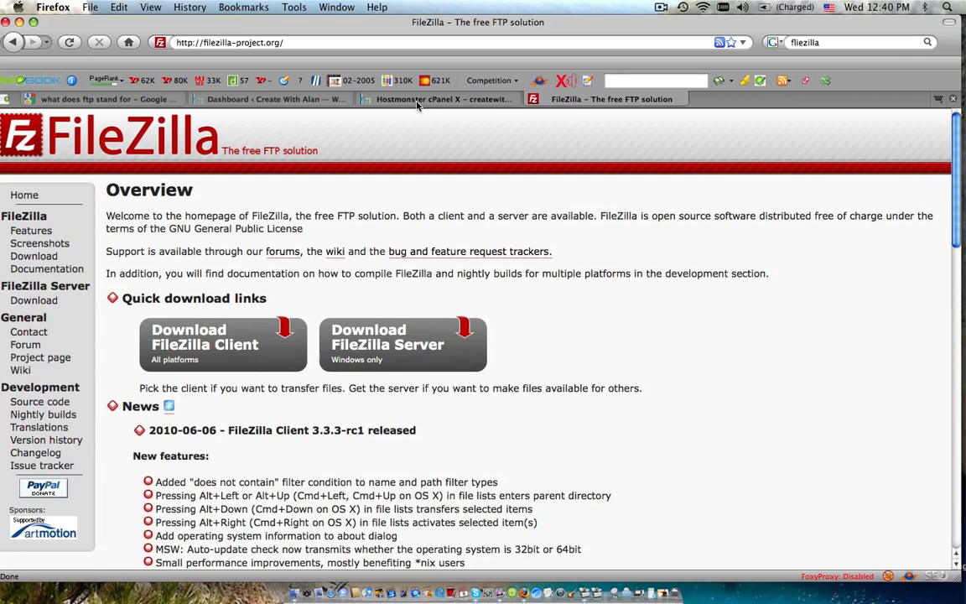
mouse_move(440, 99)
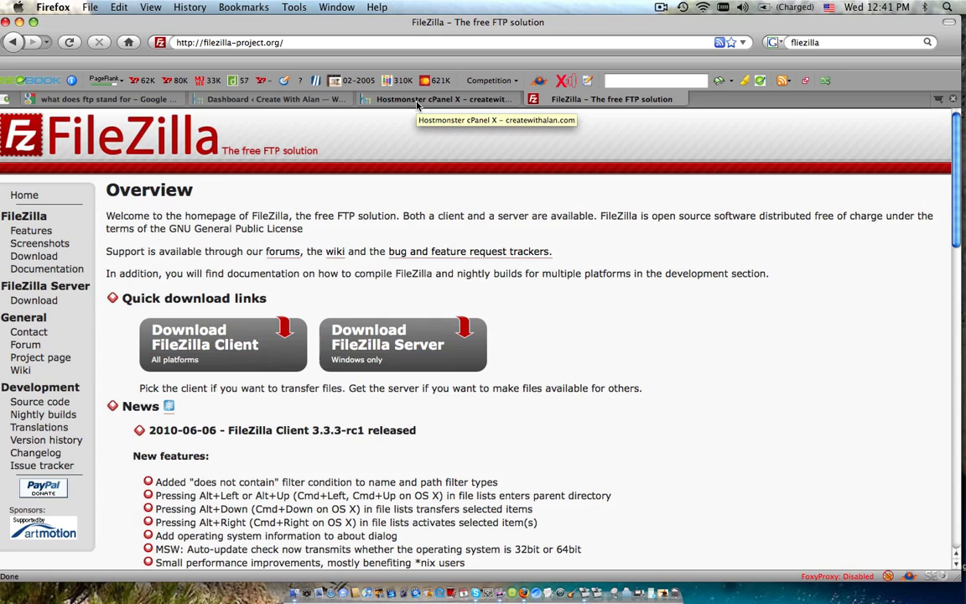
- From the HostMonster cPanel tab, launch Unlimited FTP in the Files section
left_click(443, 98)
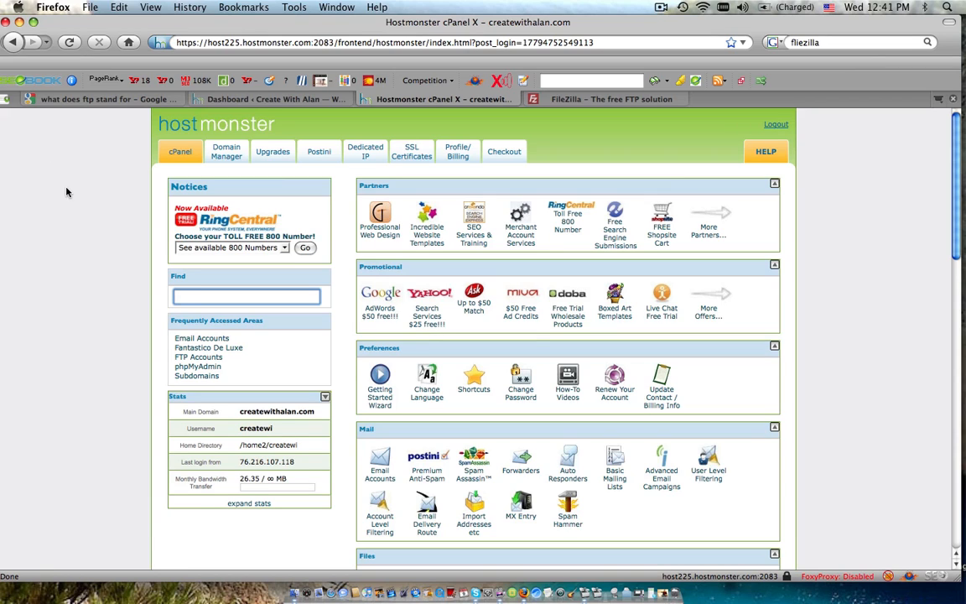
left_click(246, 296)
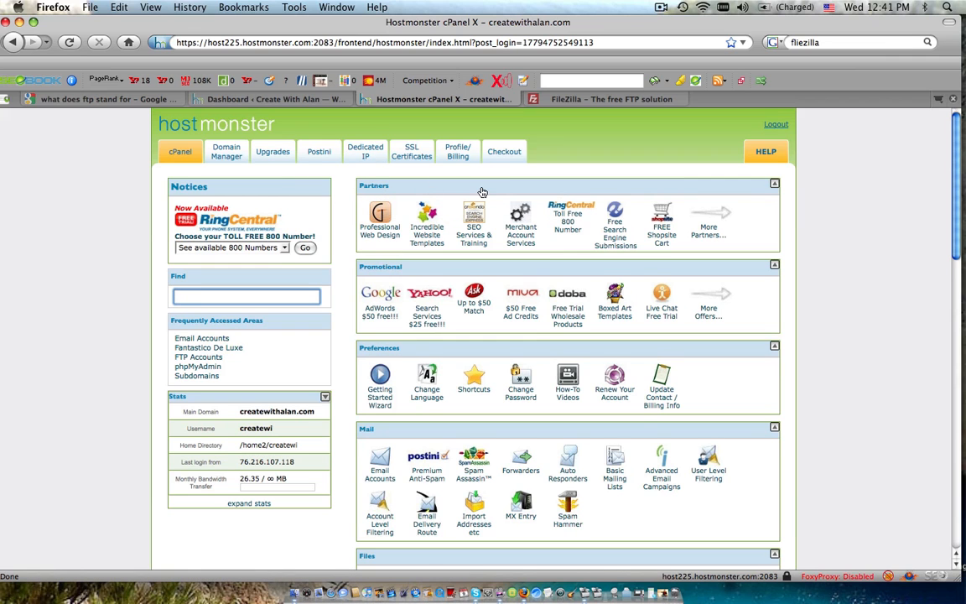
scroll("down", 3)
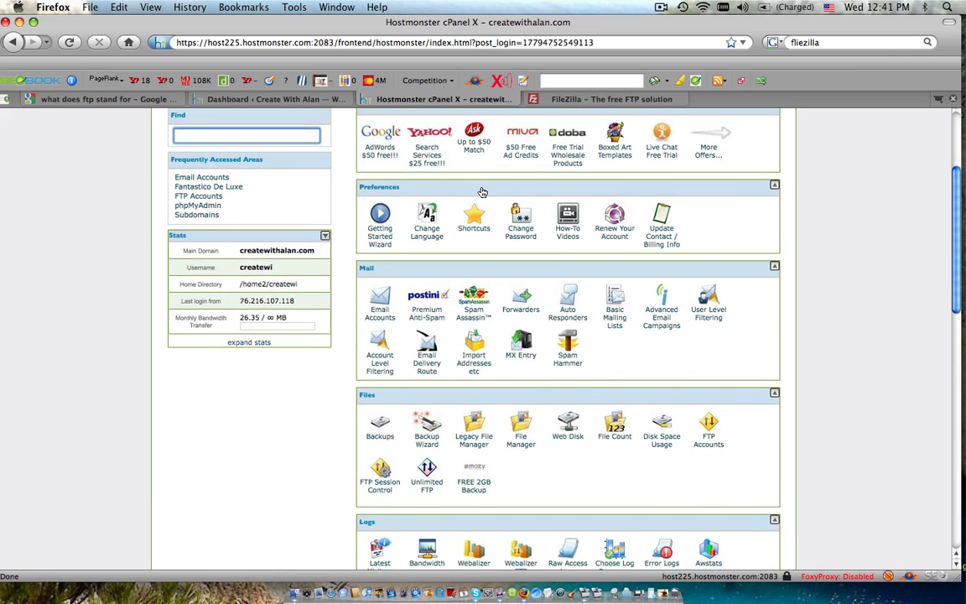
scroll("down", 3)
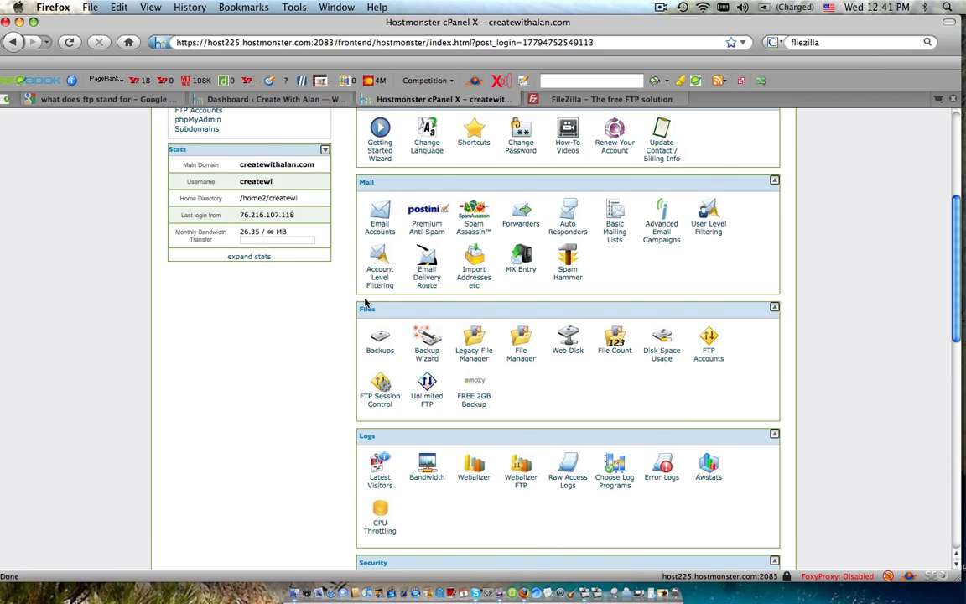
mouse_move(529, 427)
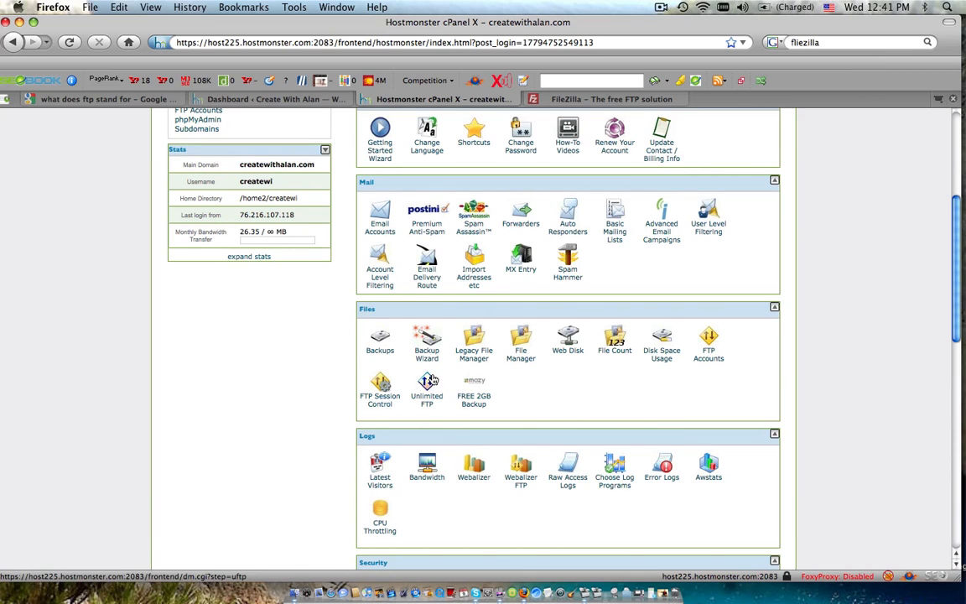
mouse_move(427, 384)
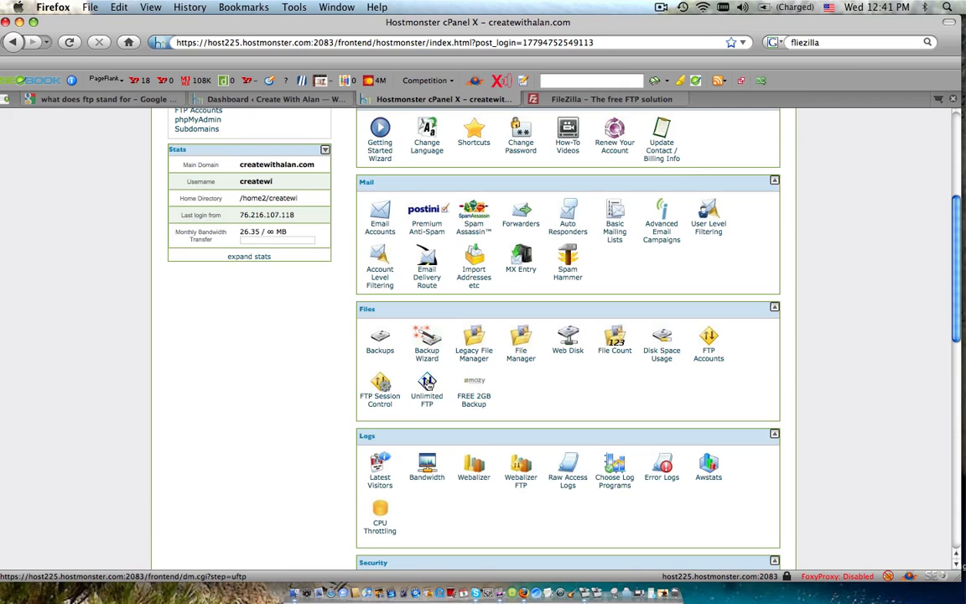
left_click(427, 390)
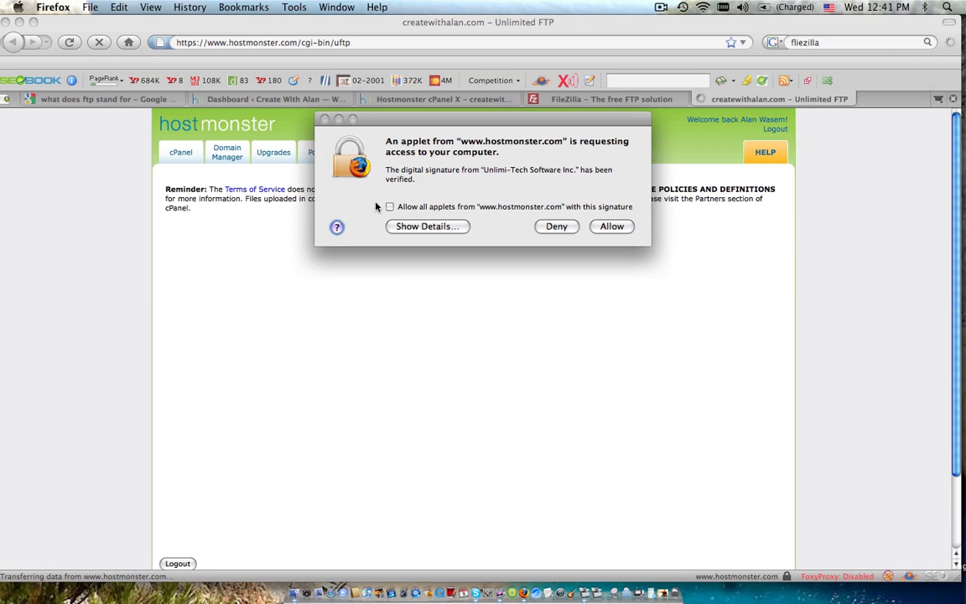
- Allow the Unlimited FTP applet to run on the computer
left_click(611, 226)
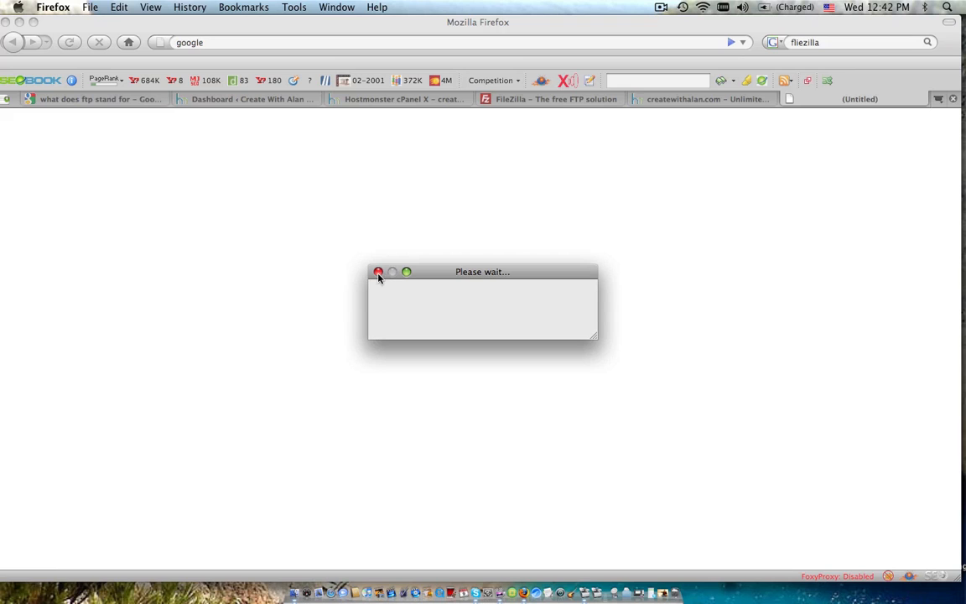
- Search Google for 'webmaster tools' and open the Webmaster Tools result
type("webmaster to")
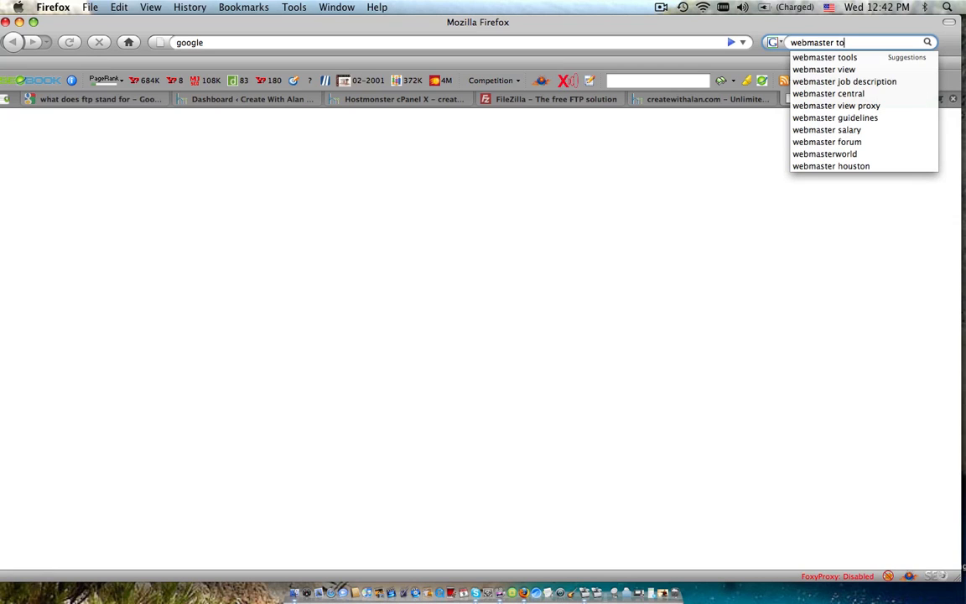
left_click(824, 57)
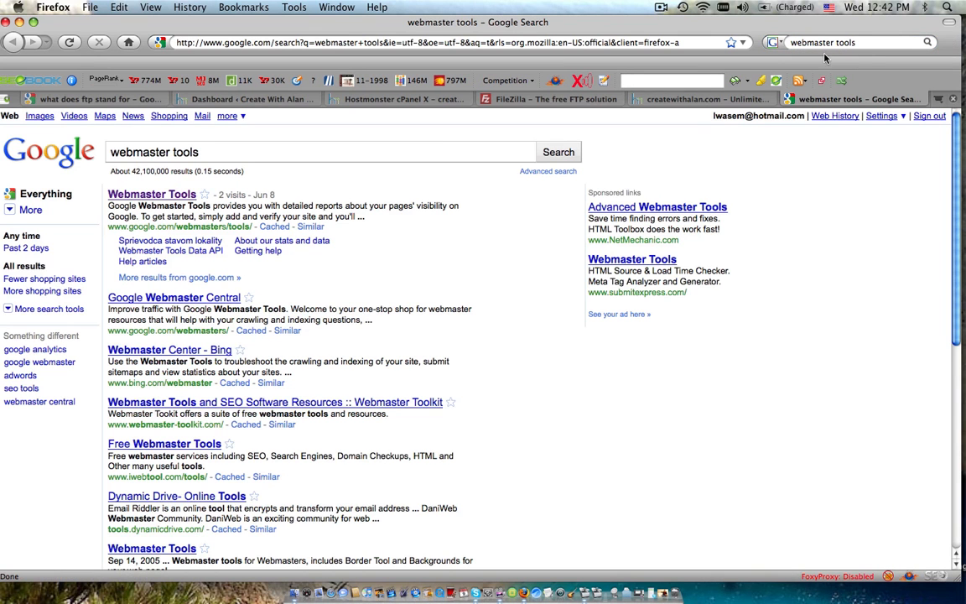
mouse_move(151, 185)
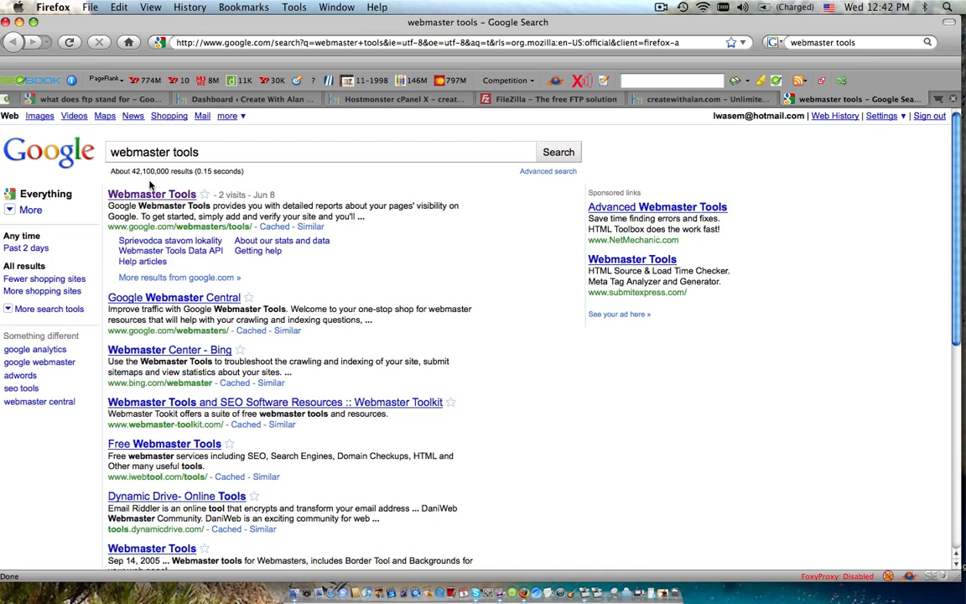
left_click(151, 194)
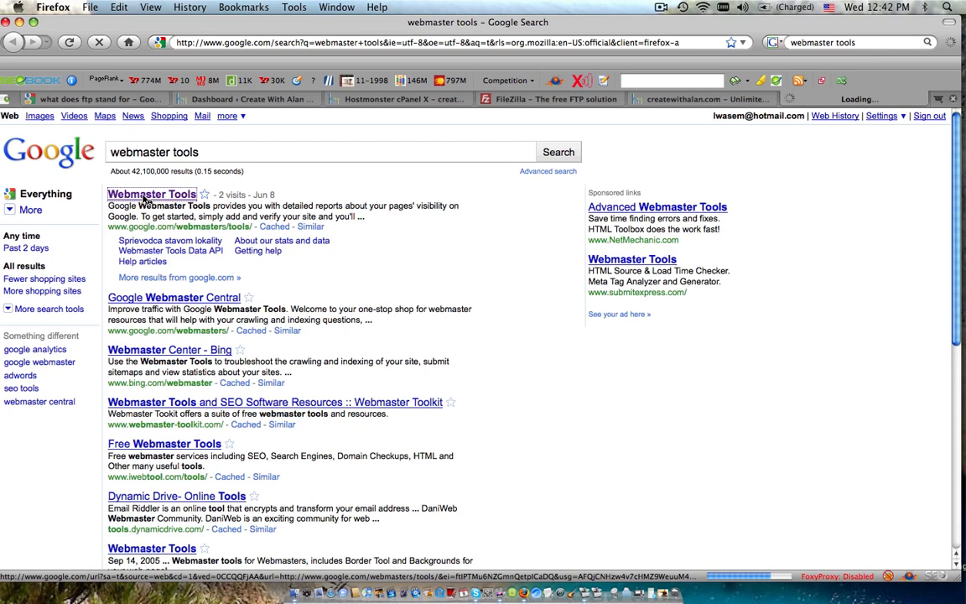
left_click(152, 194)
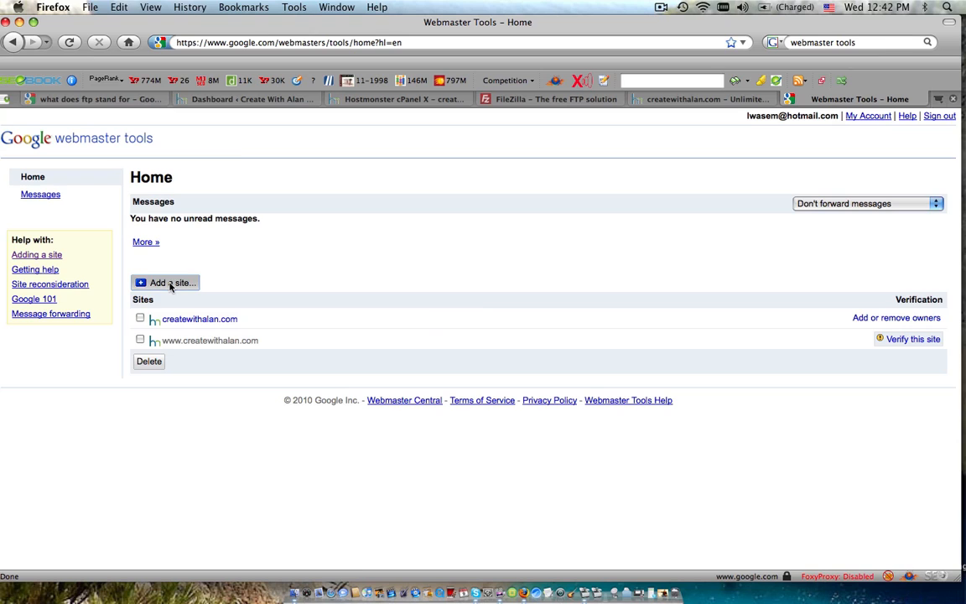
left_click(171, 282)
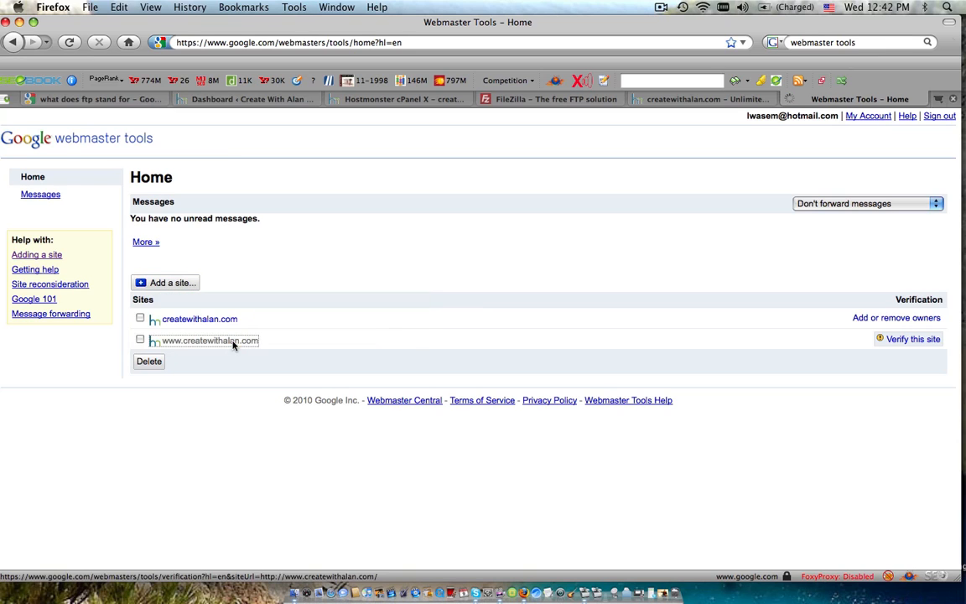
left_click(912, 338)
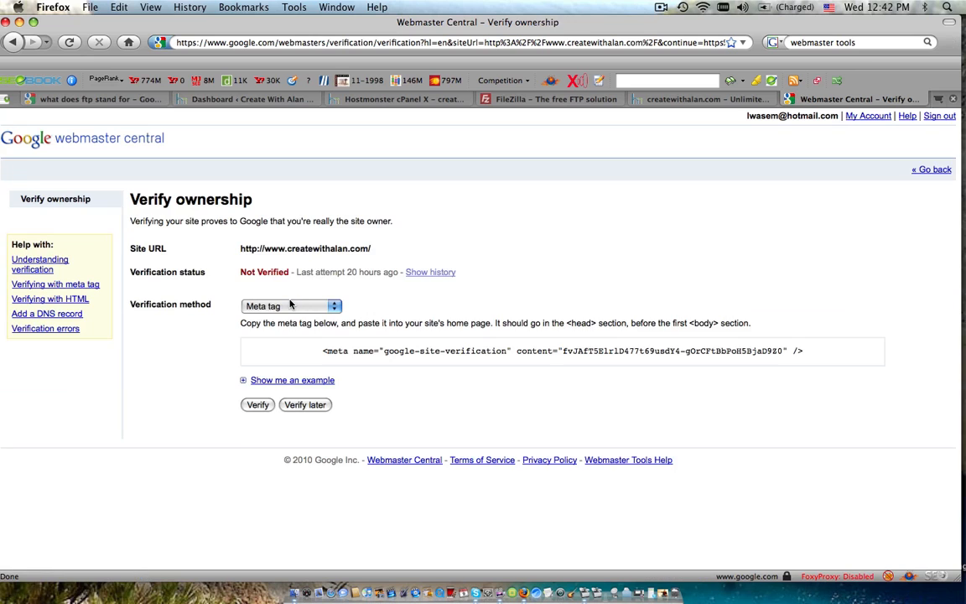
mouse_move(149, 303)
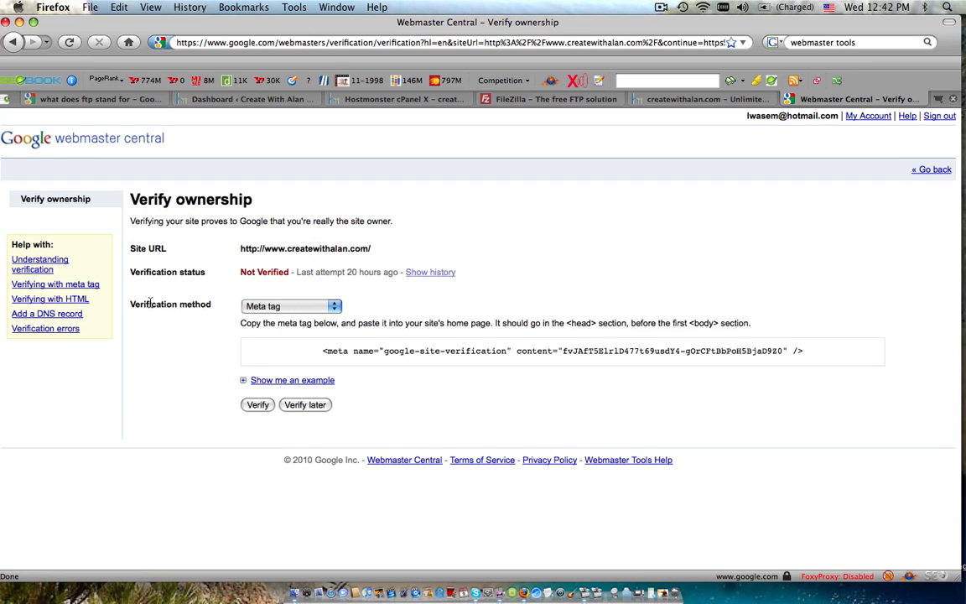
left_click(291, 305)
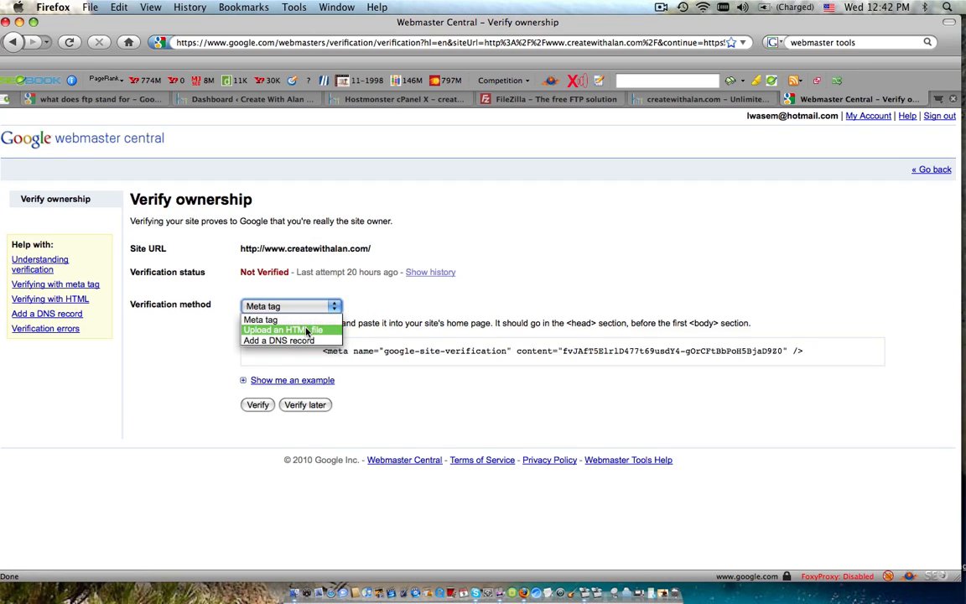
left_click(283, 329)
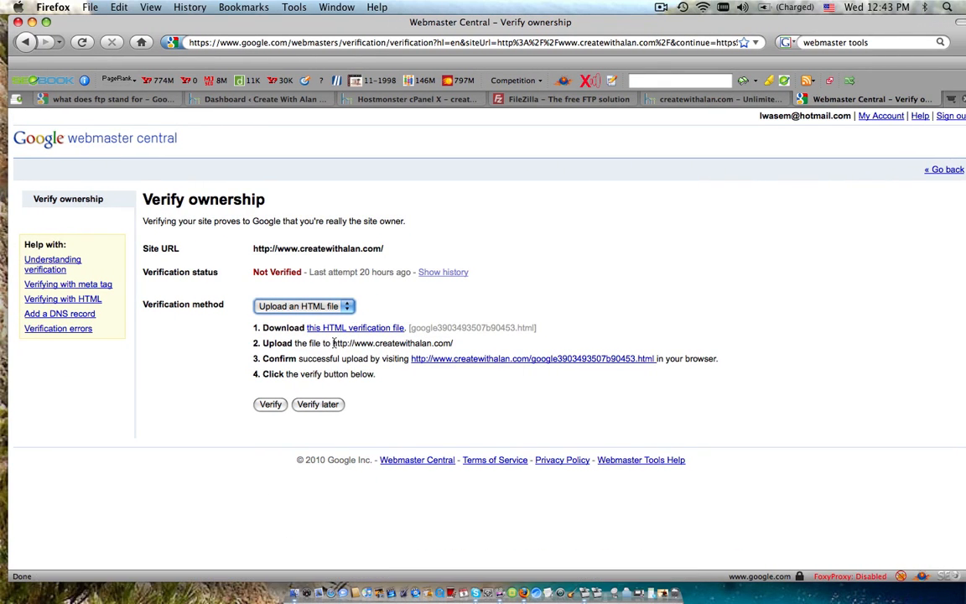
mouse_move(437, 234)
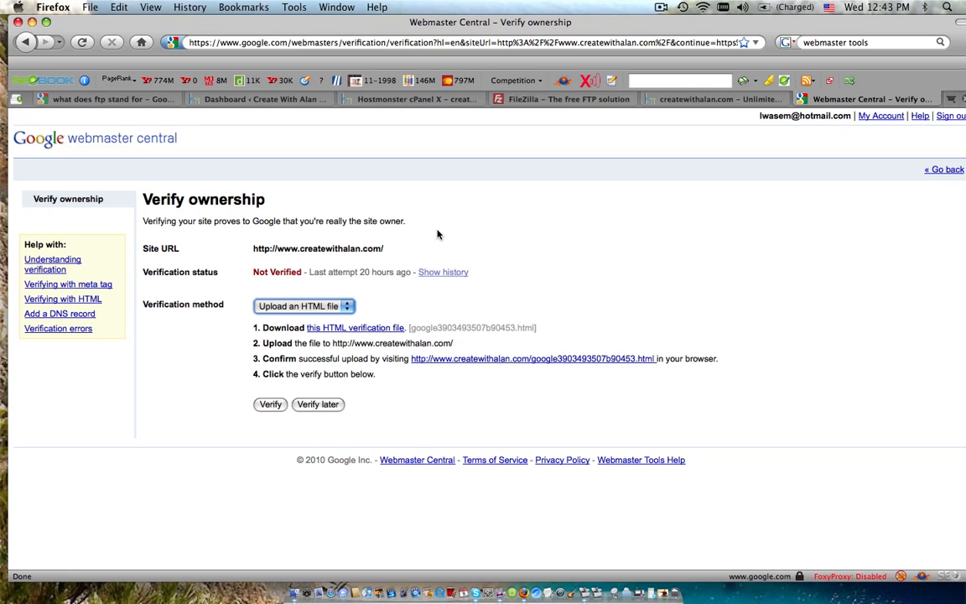
mouse_move(344, 99)
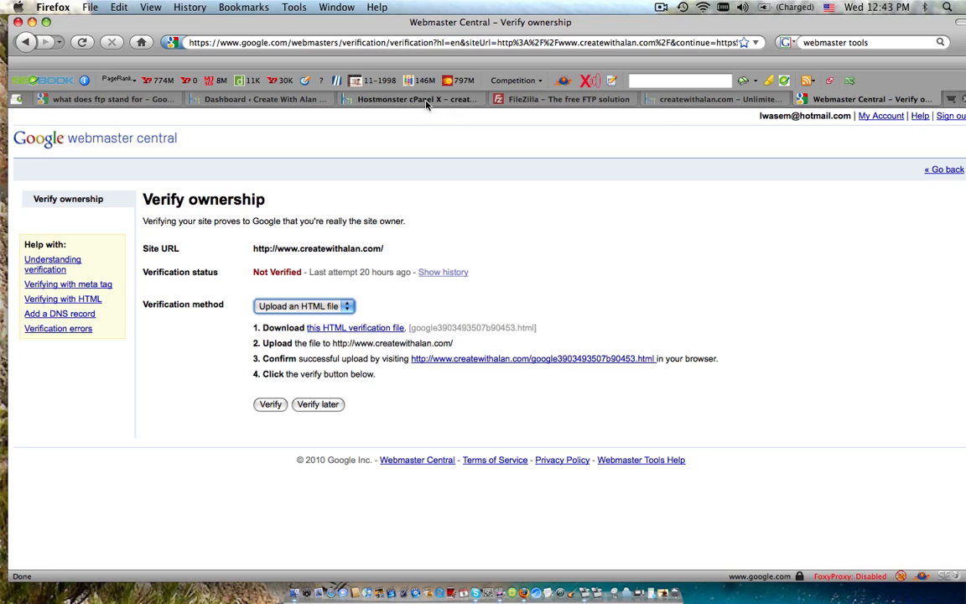
- Relaunch Unlimited FTP from the HostMonster cPanel page
left_click(417, 98)
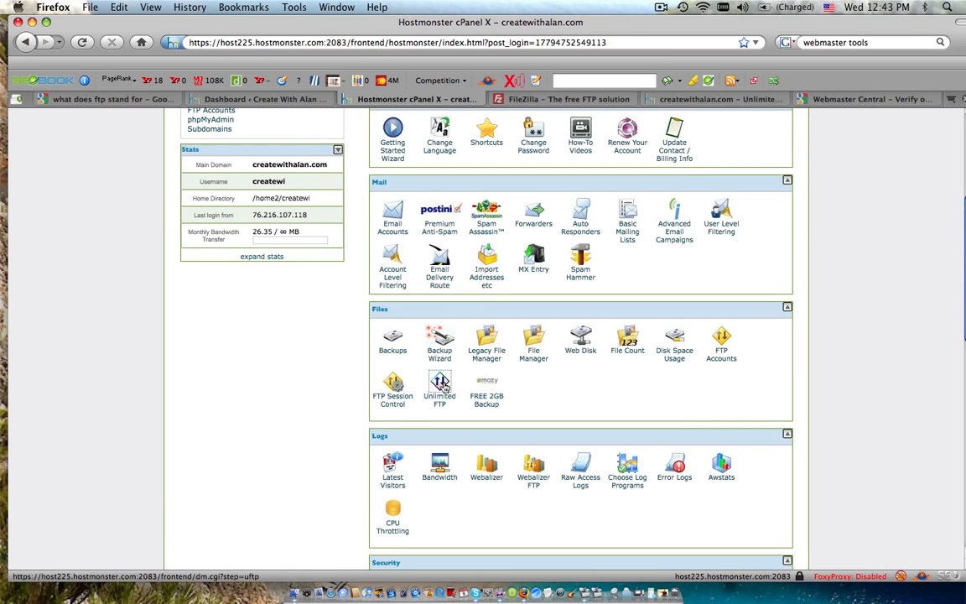
left_click(440, 390)
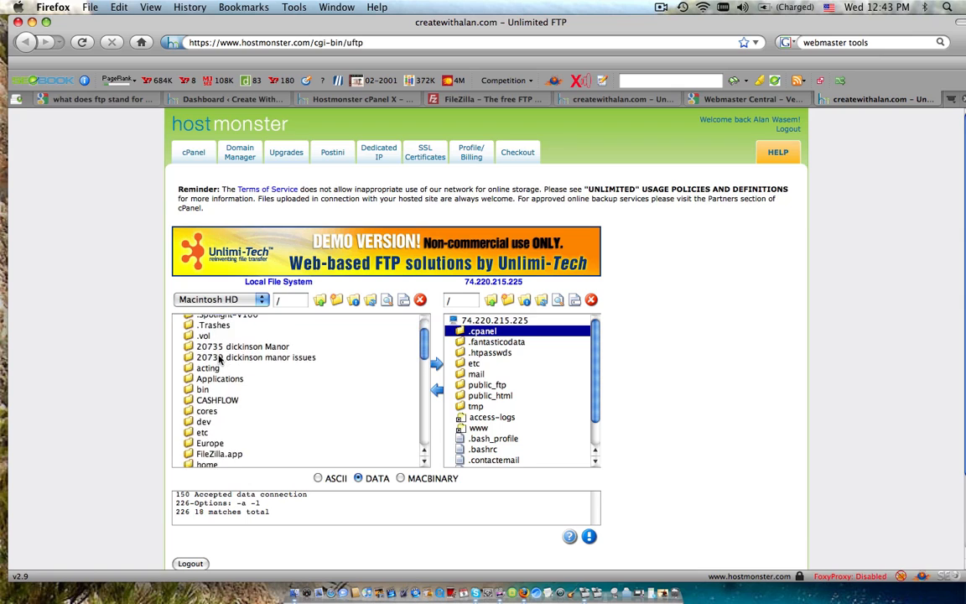
scroll("down", 3)
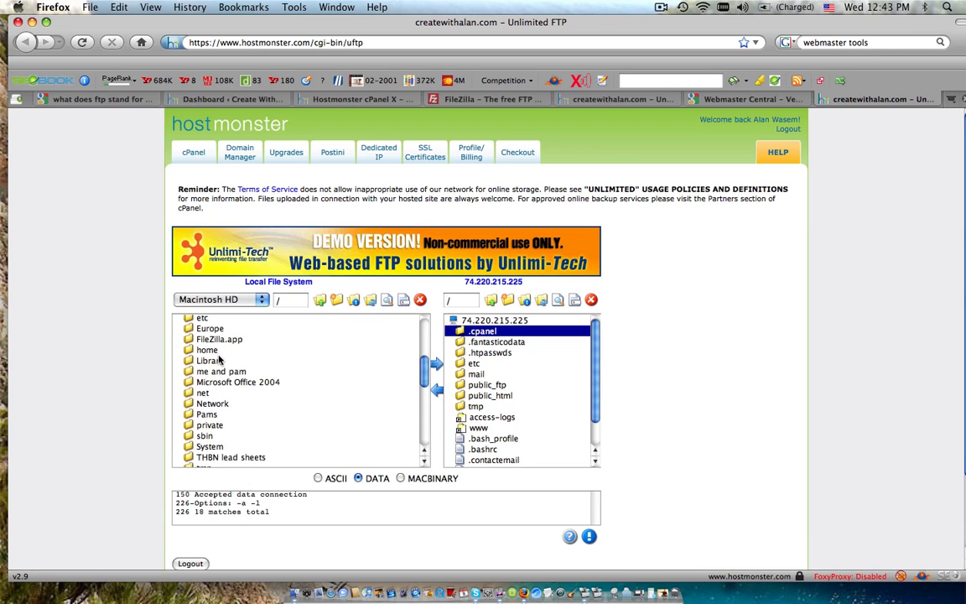
scroll("down", 3)
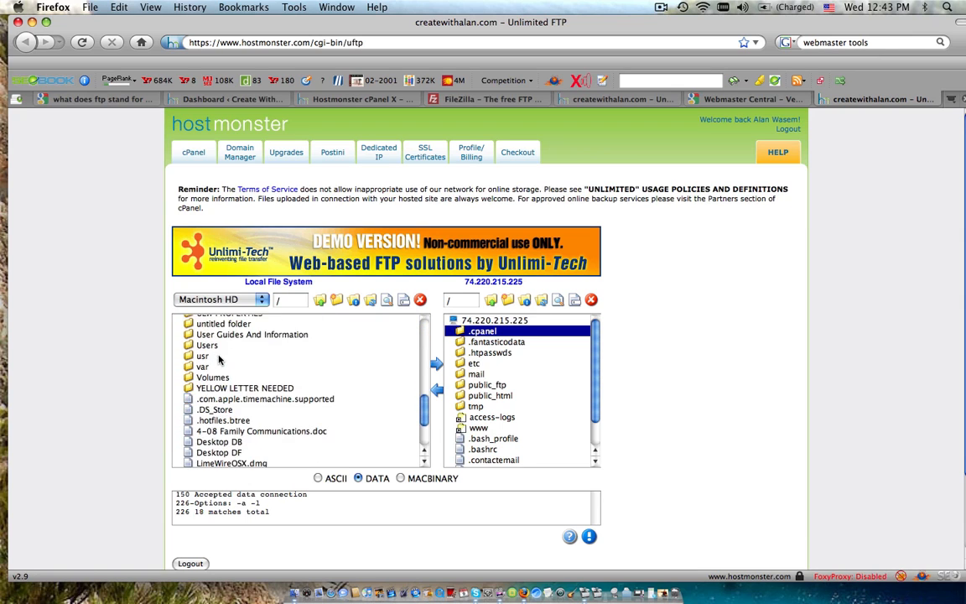
scroll("down", 3)
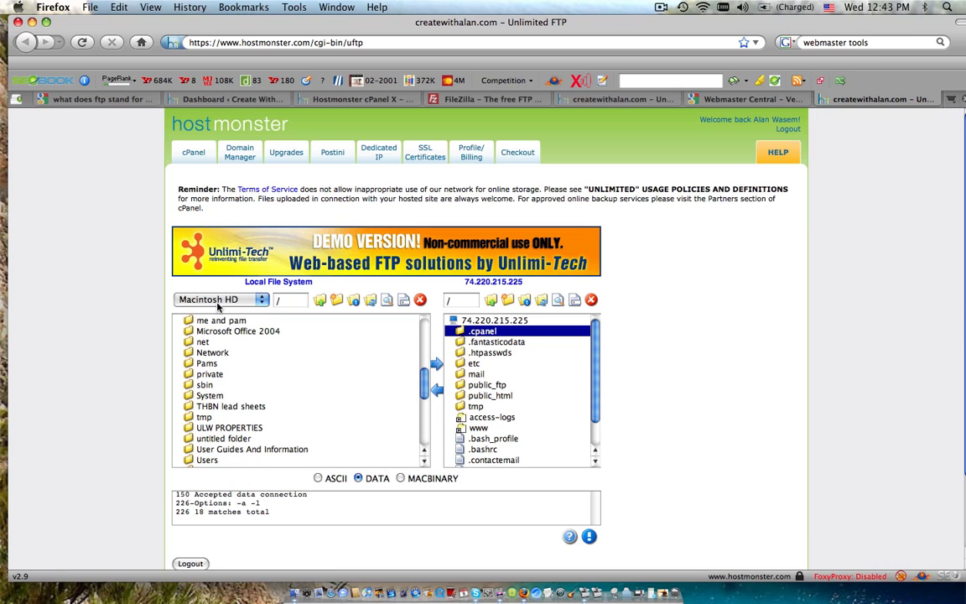
left_click(221, 299)
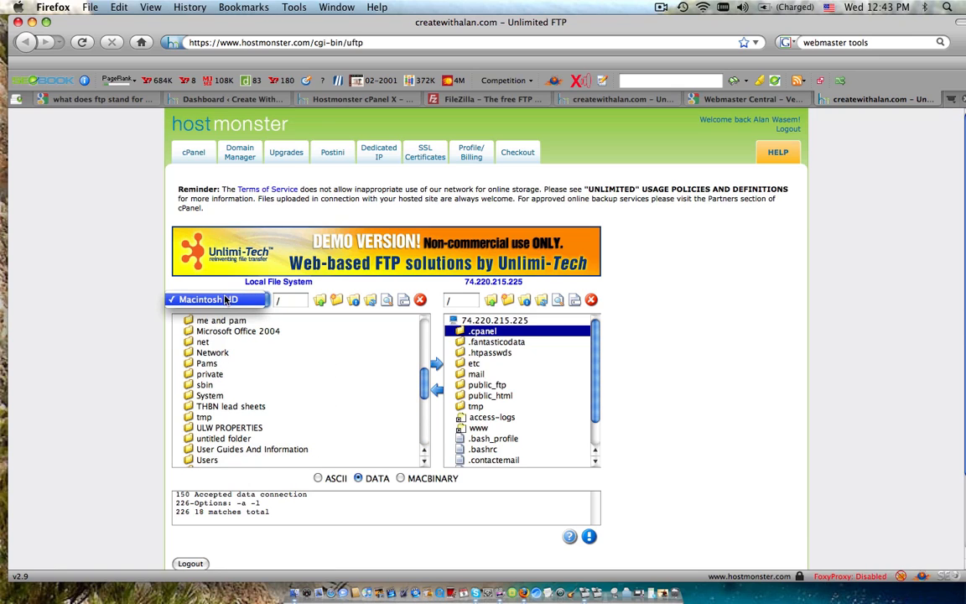
left_click(208, 300)
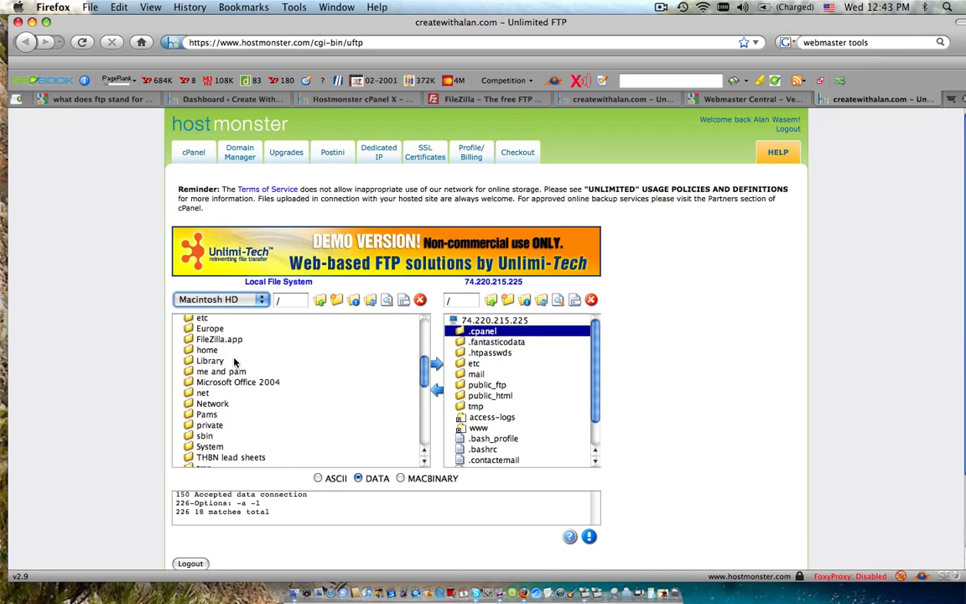
scroll("down", 3)
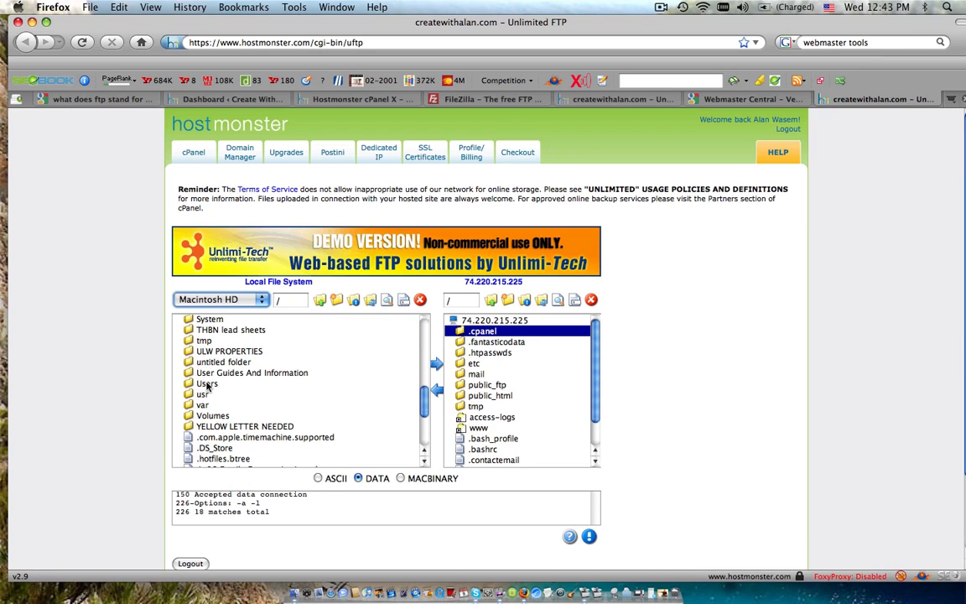
double_click(207, 383)
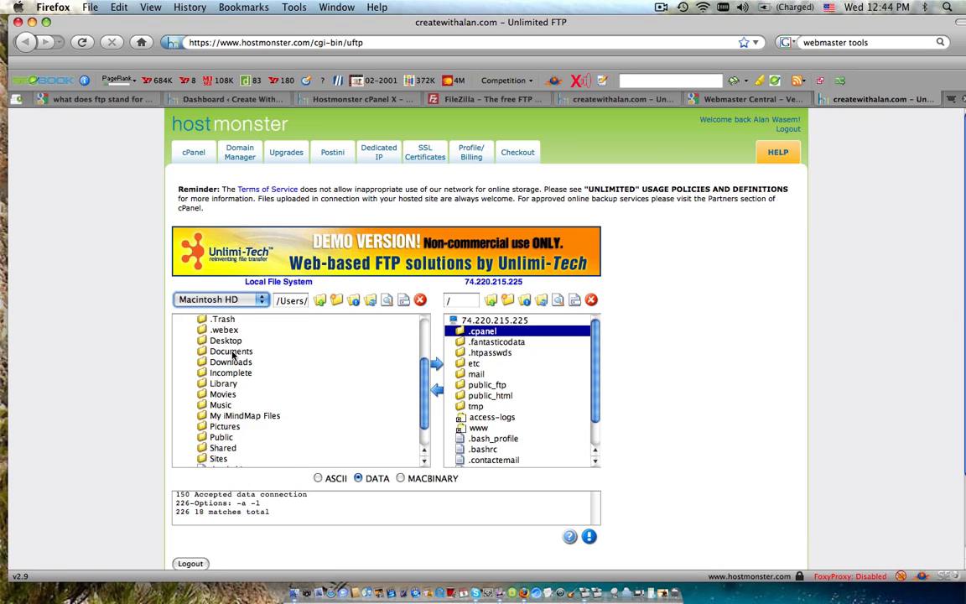
scroll("down", 3)
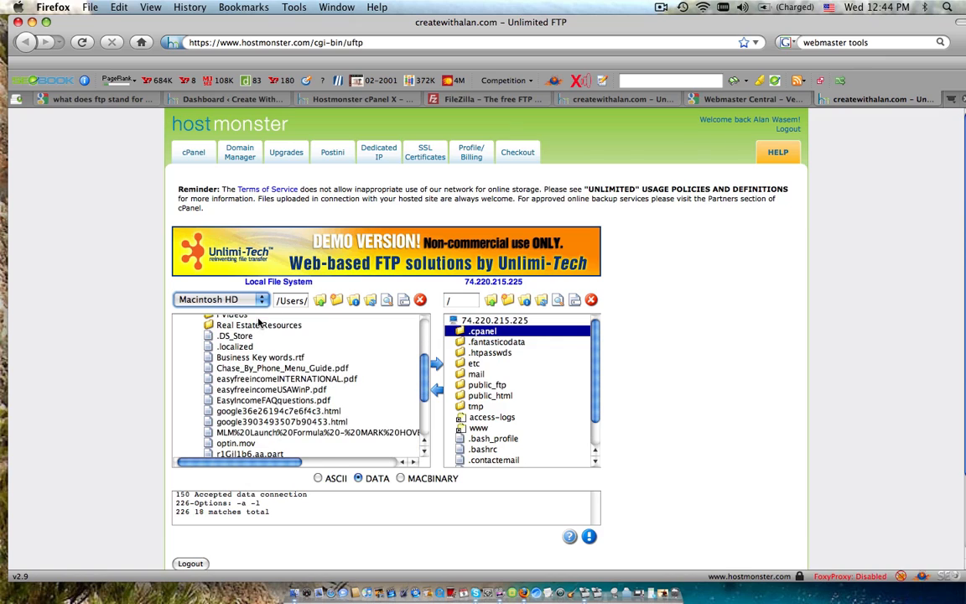
scroll("down", 3)
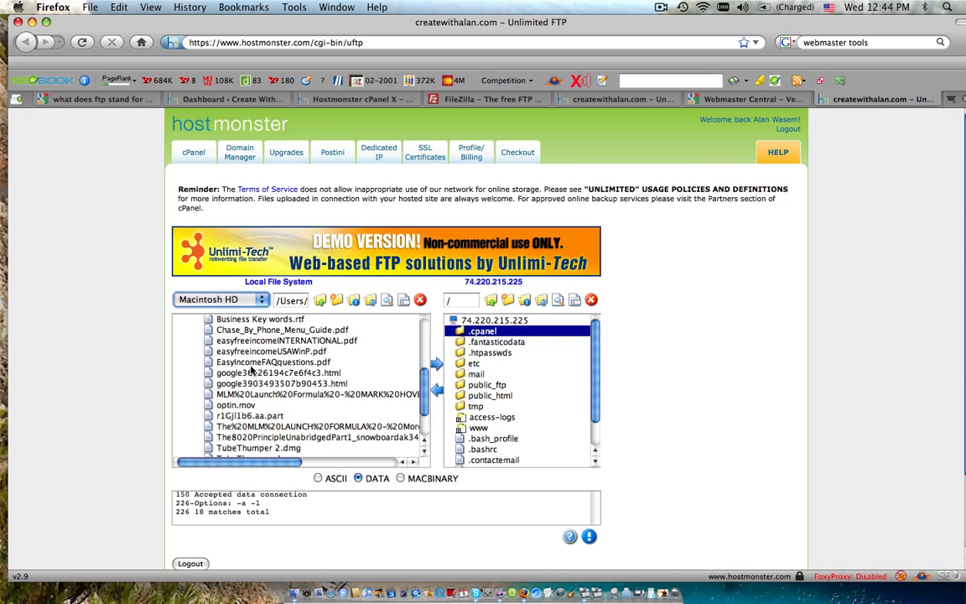
mouse_move(251, 376)
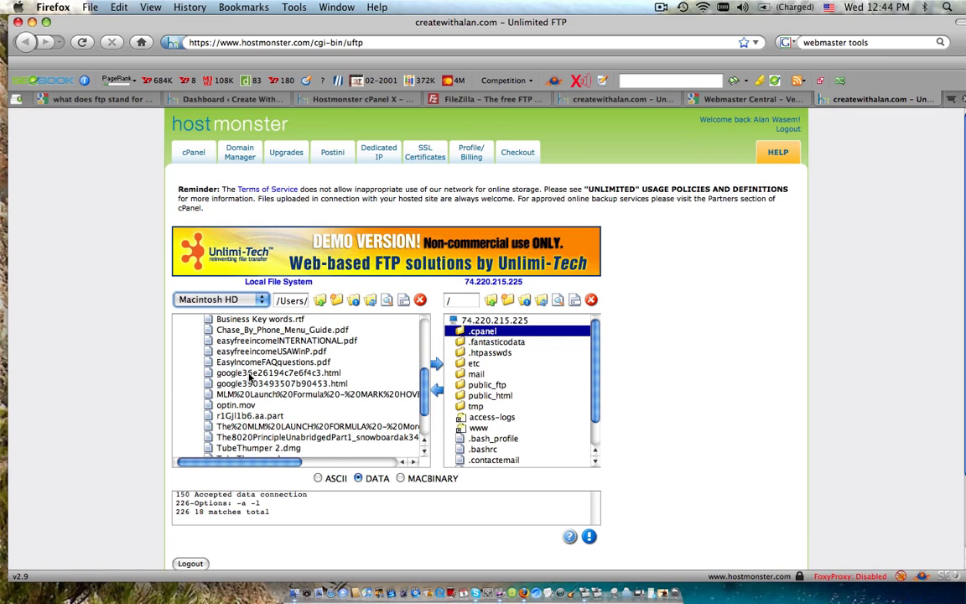
left_click(281, 383)
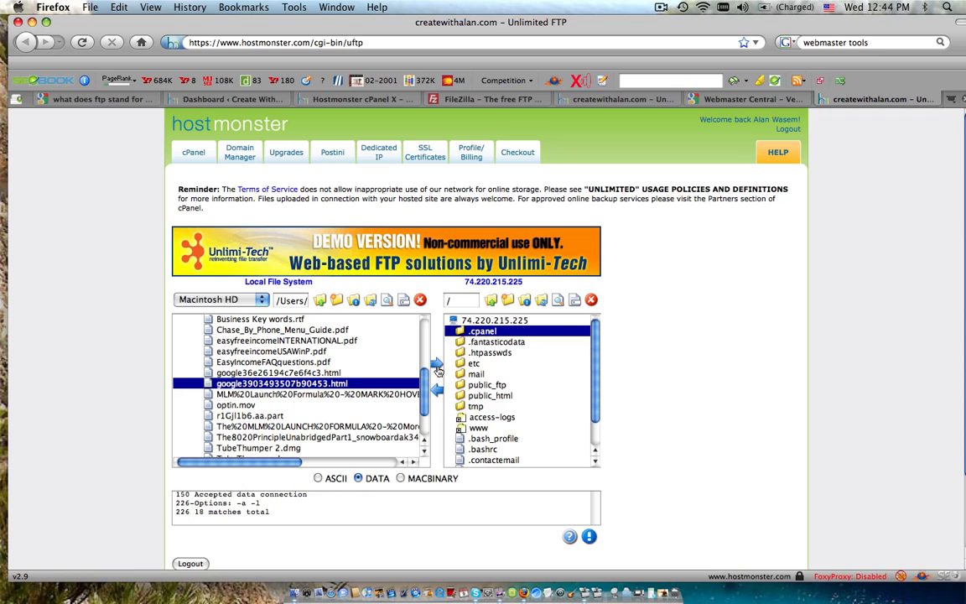
mouse_move(436, 366)
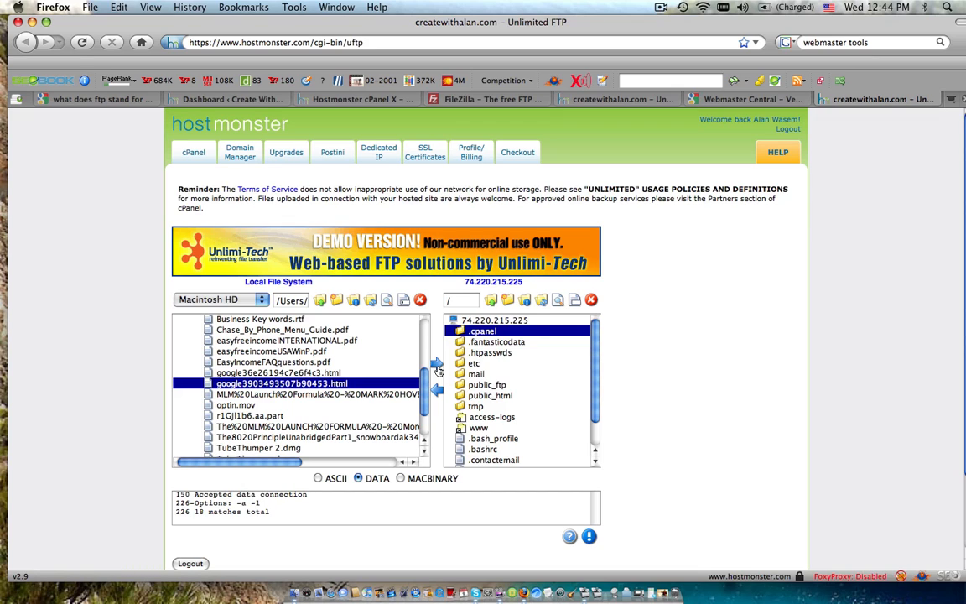
mouse_move(418, 369)
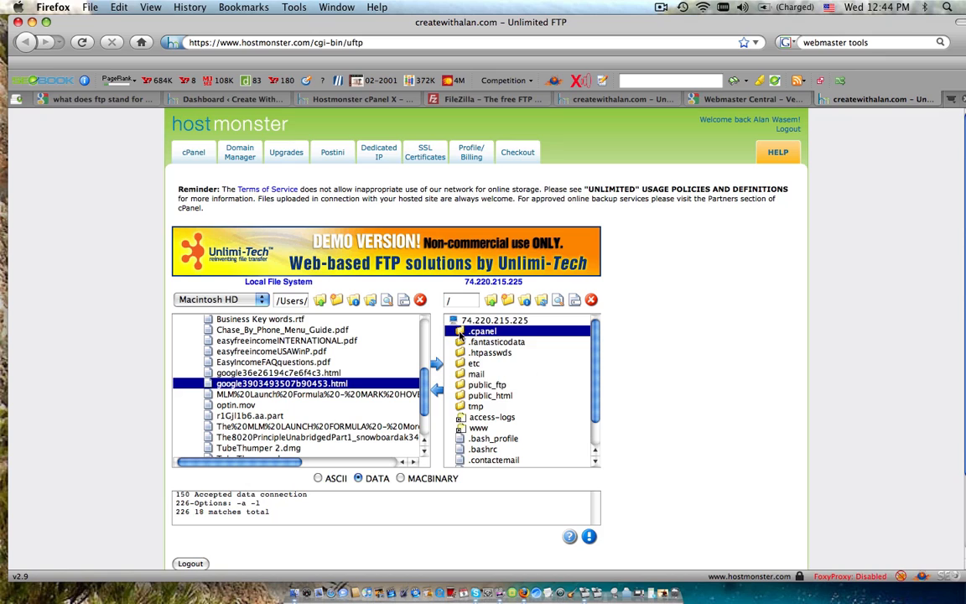
- Open the server's public_html folder in the remote pane
scroll("down", 3)
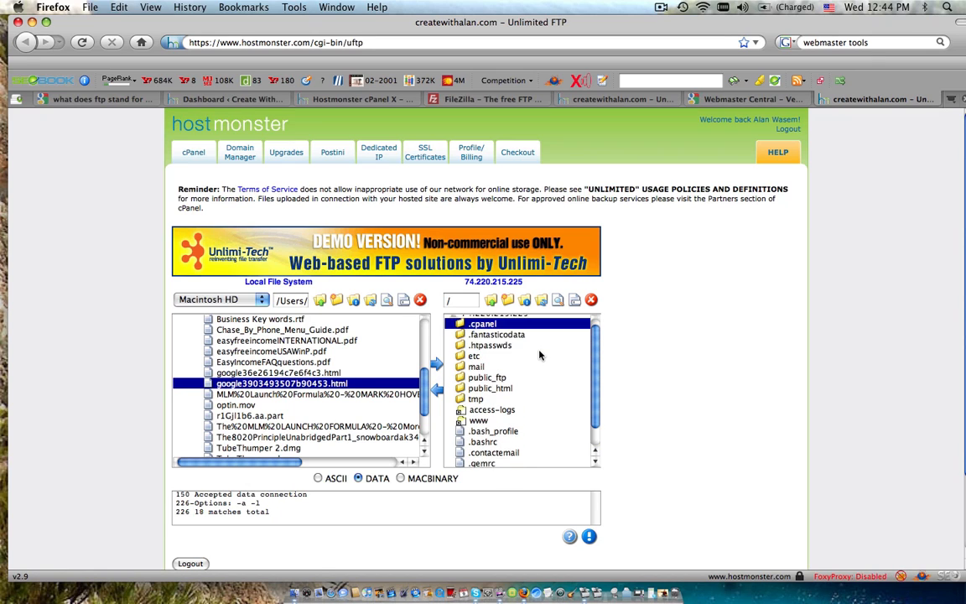
left_click(490, 372)
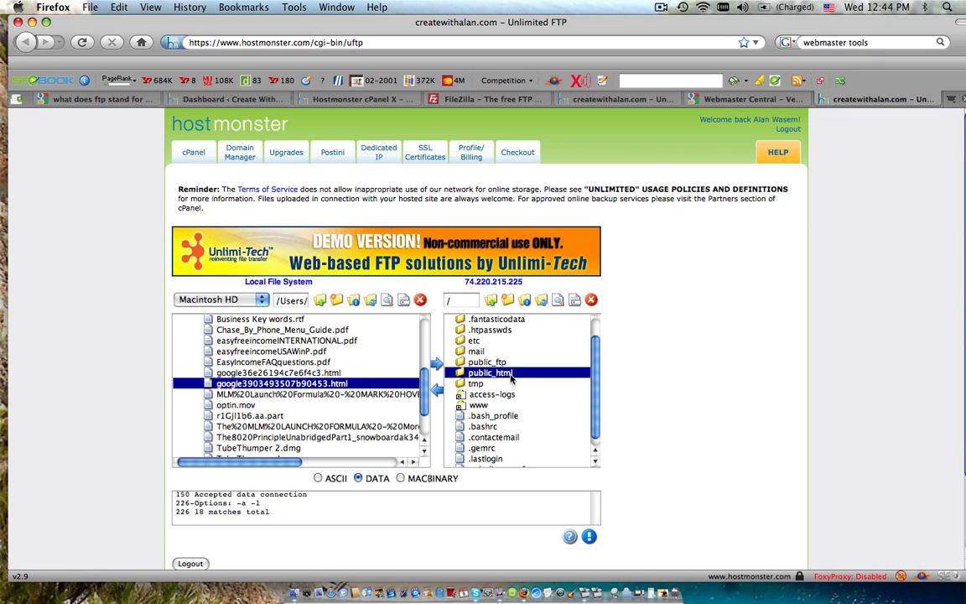
mouse_move(509, 382)
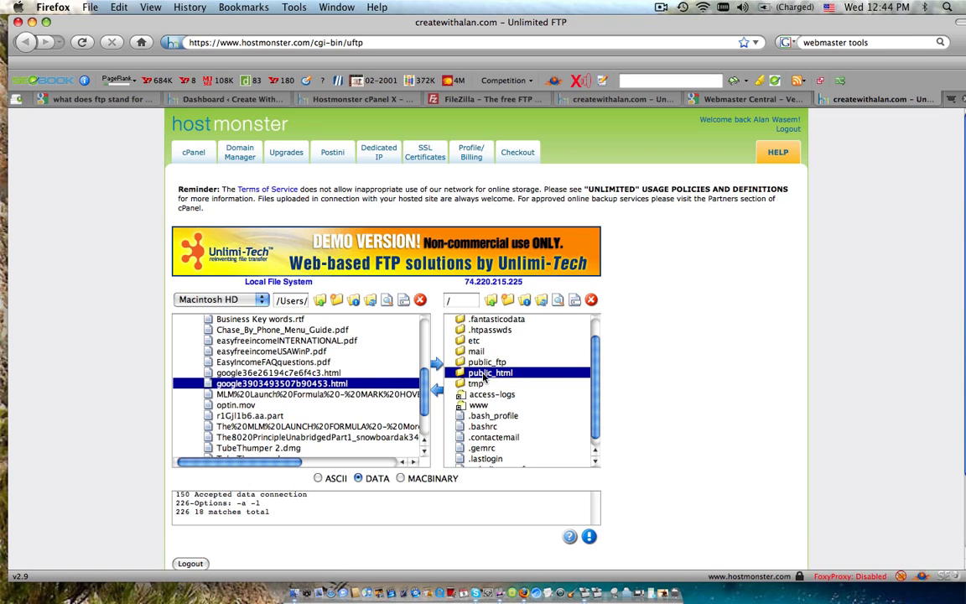
double_click(490, 372)
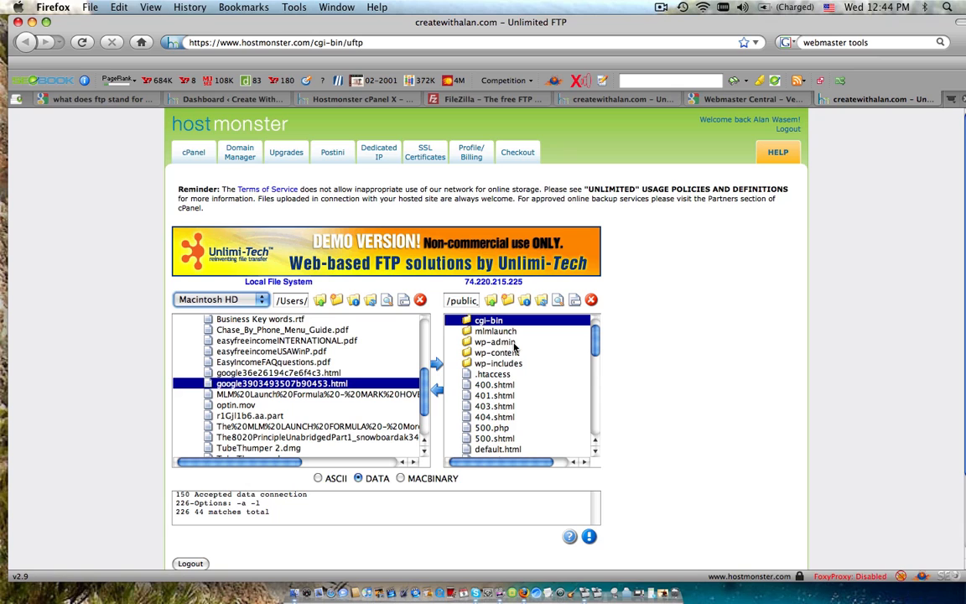
- Check public_html's listing, then visit the Webmaster Central and FileZilla tabs
scroll("down", 3)
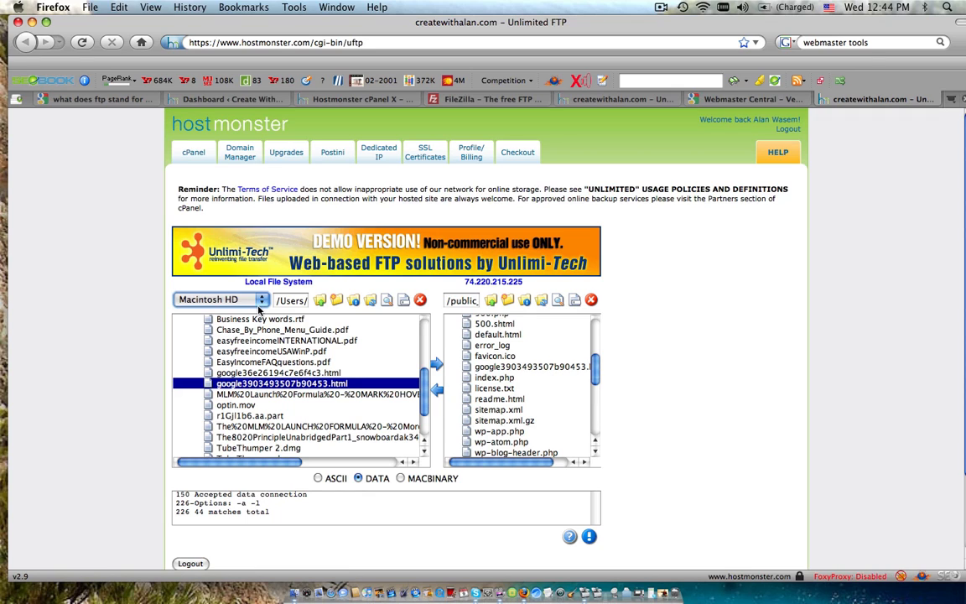
mouse_move(284, 335)
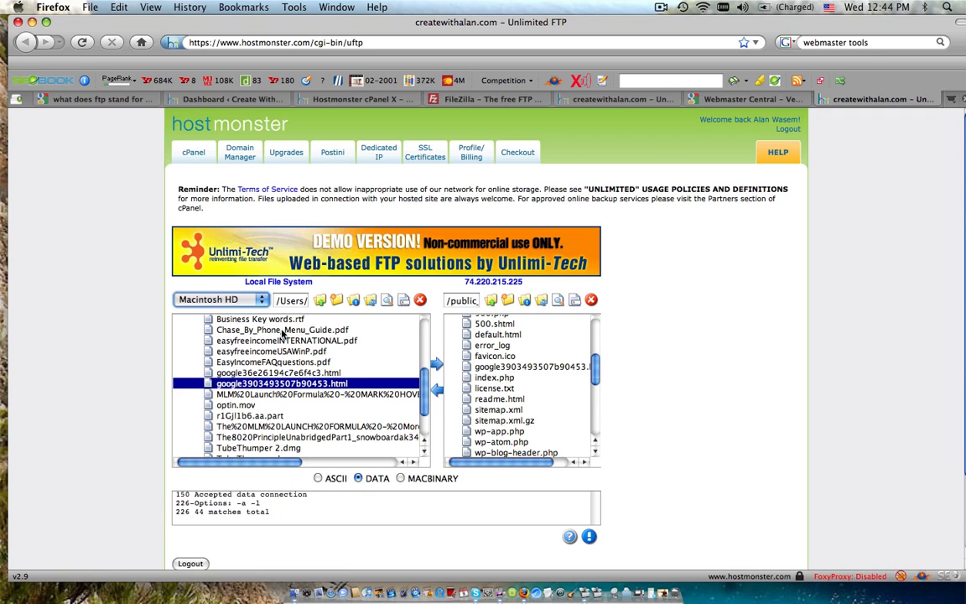
left_click(745, 98)
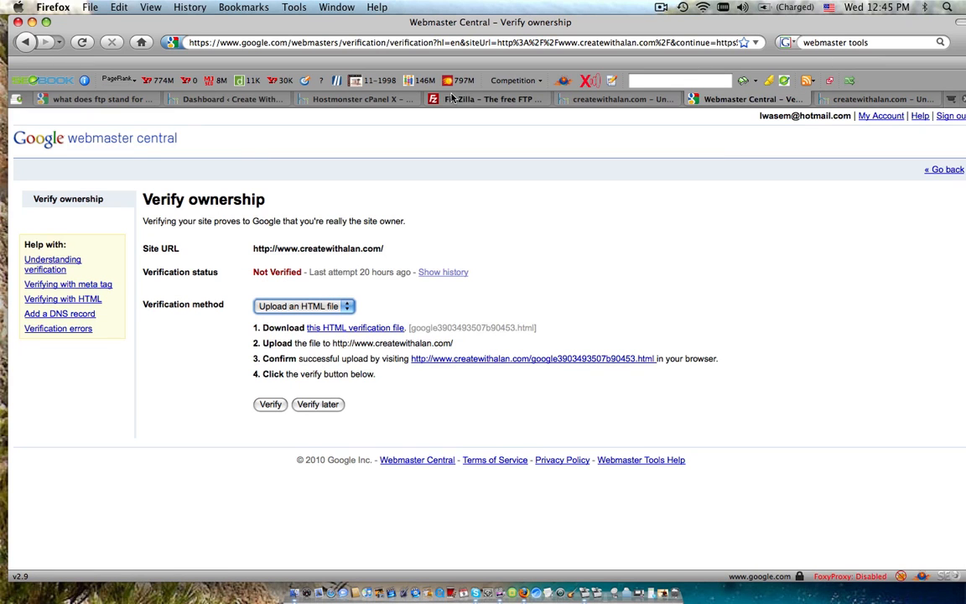
mouse_move(327, 188)
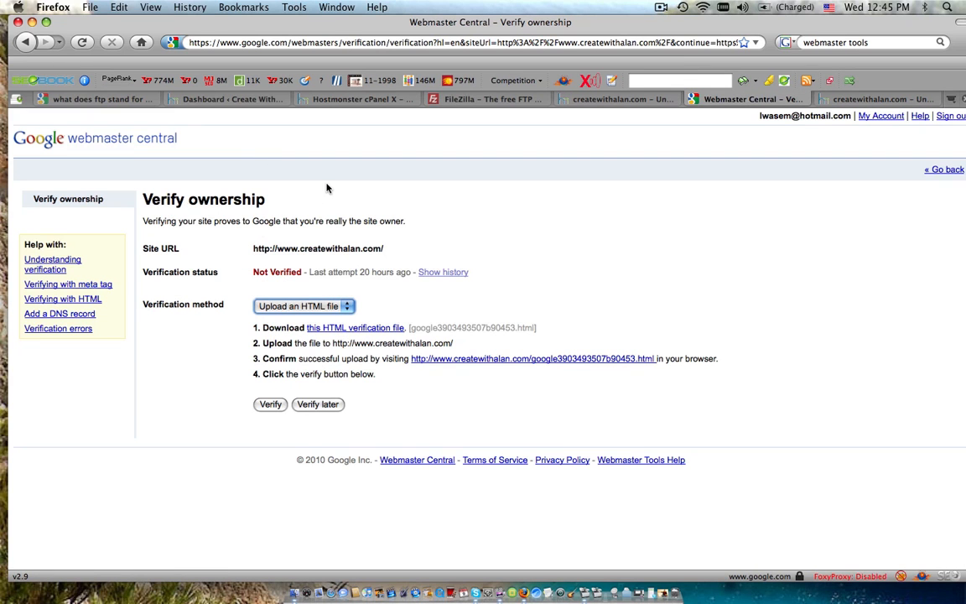
left_click(492, 99)
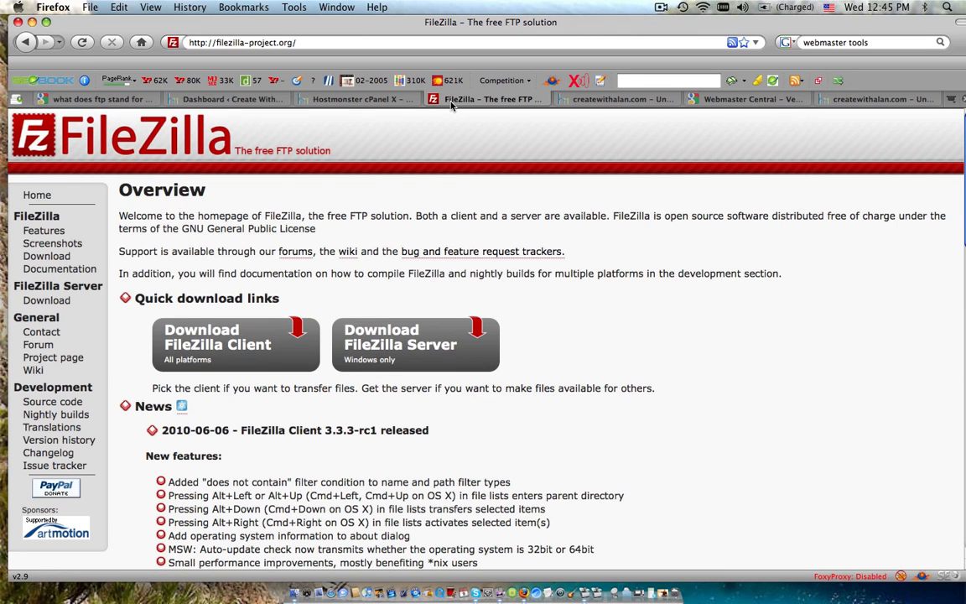
mouse_move(149, 177)
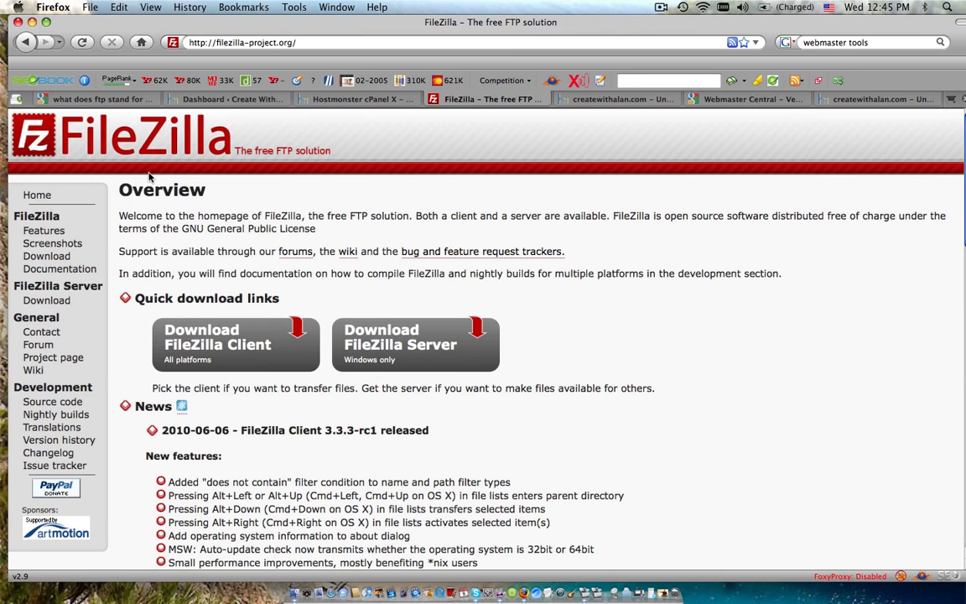
mouse_move(355, 124)
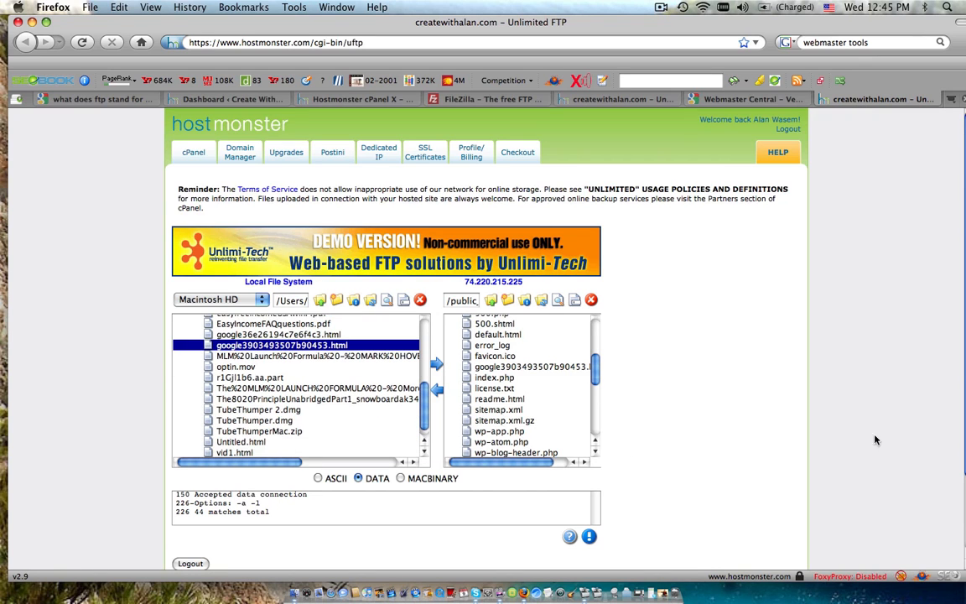
mouse_move(468, 107)
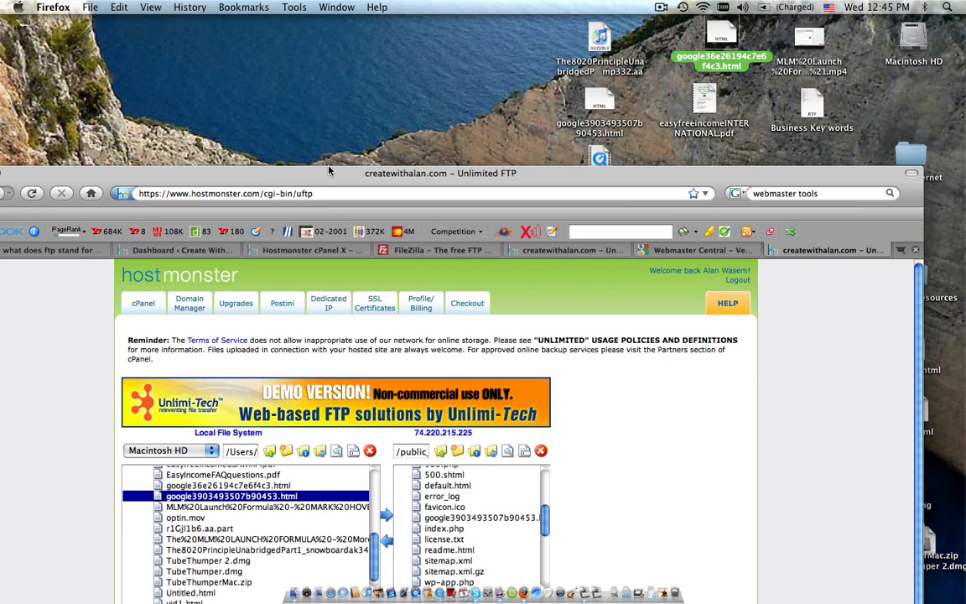
mouse_move(357, 175)
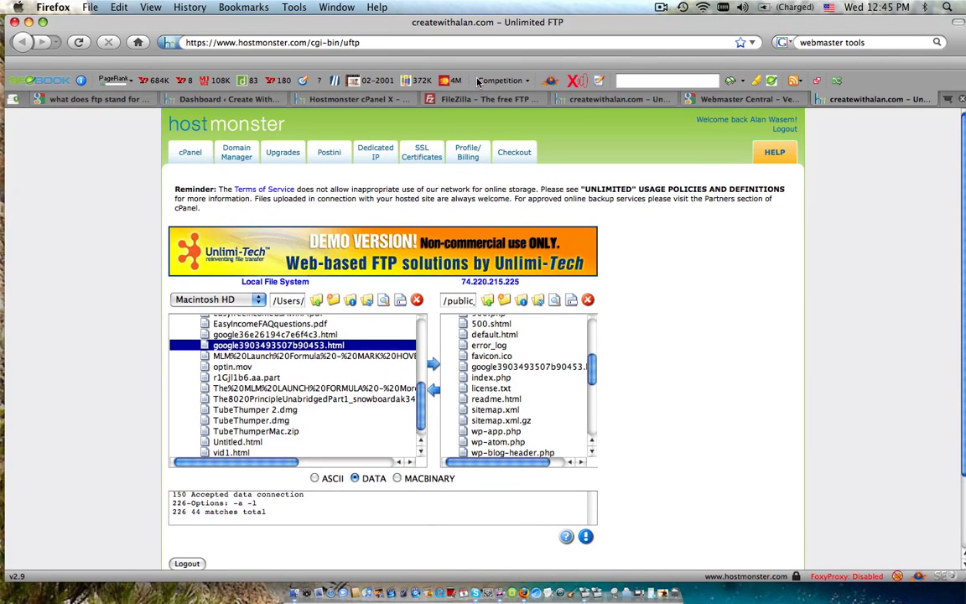
- Return to the FileZilla homepage tab
left_click(488, 99)
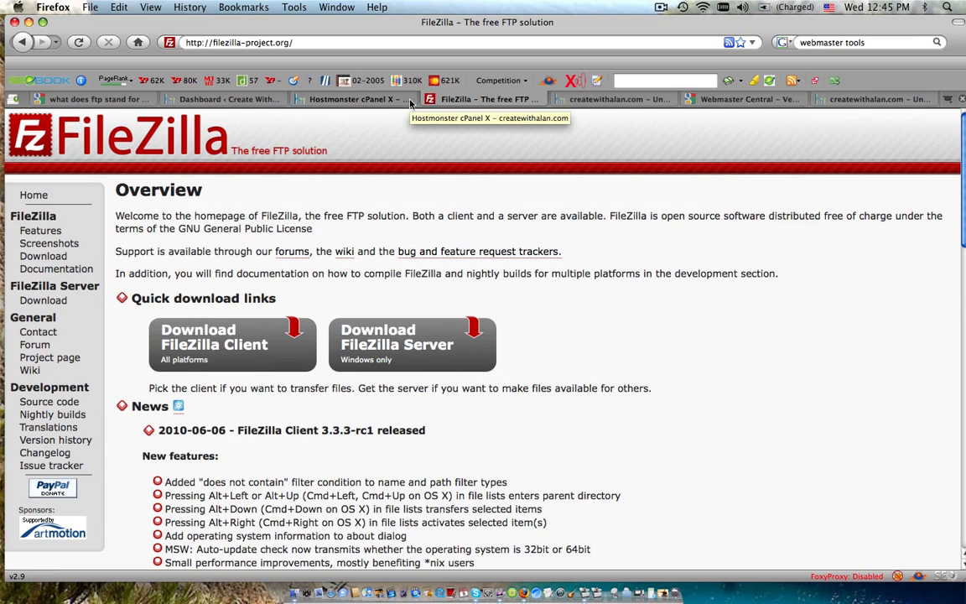
mouse_move(415, 109)
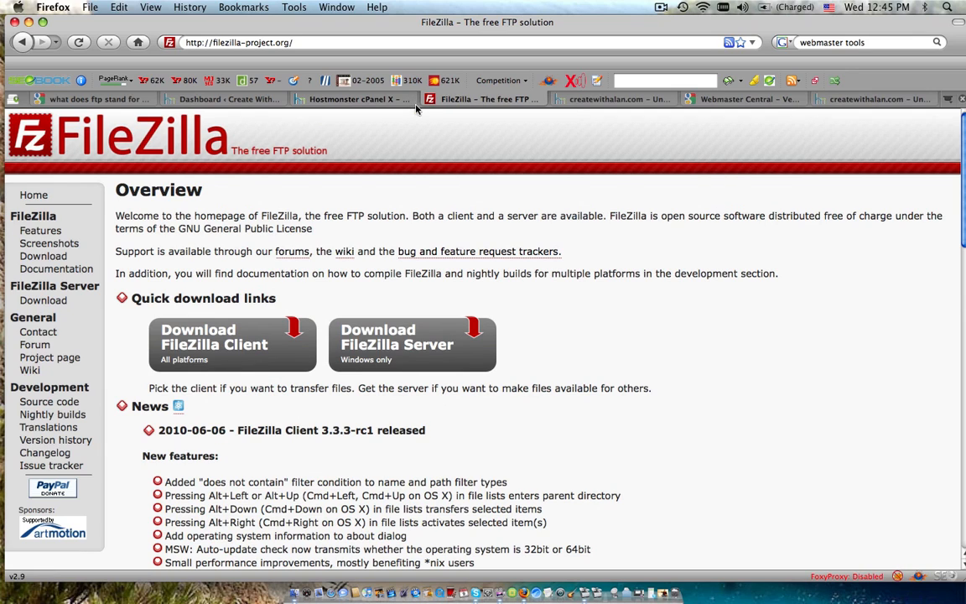
mouse_move(495, 108)
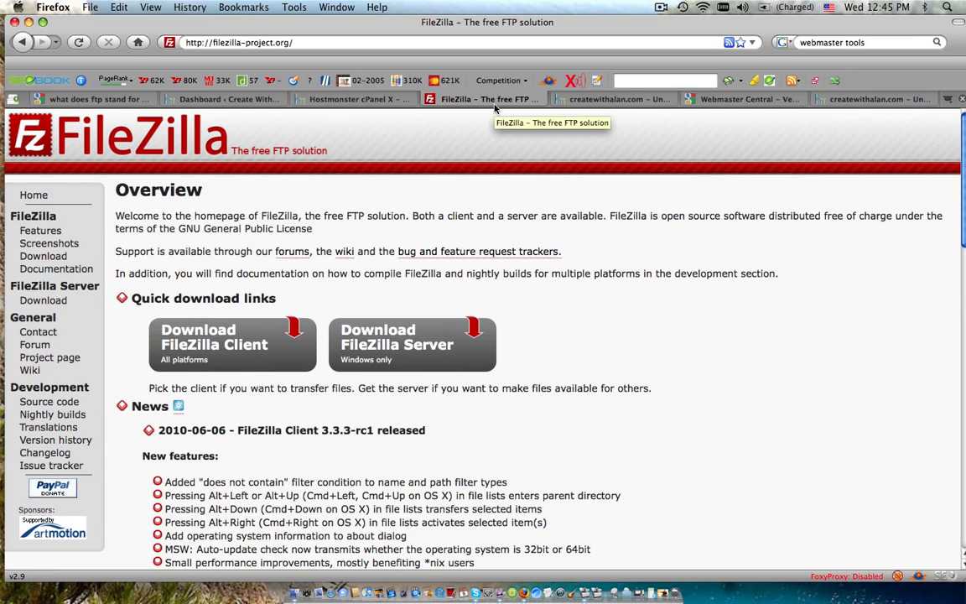
mouse_move(422, 115)
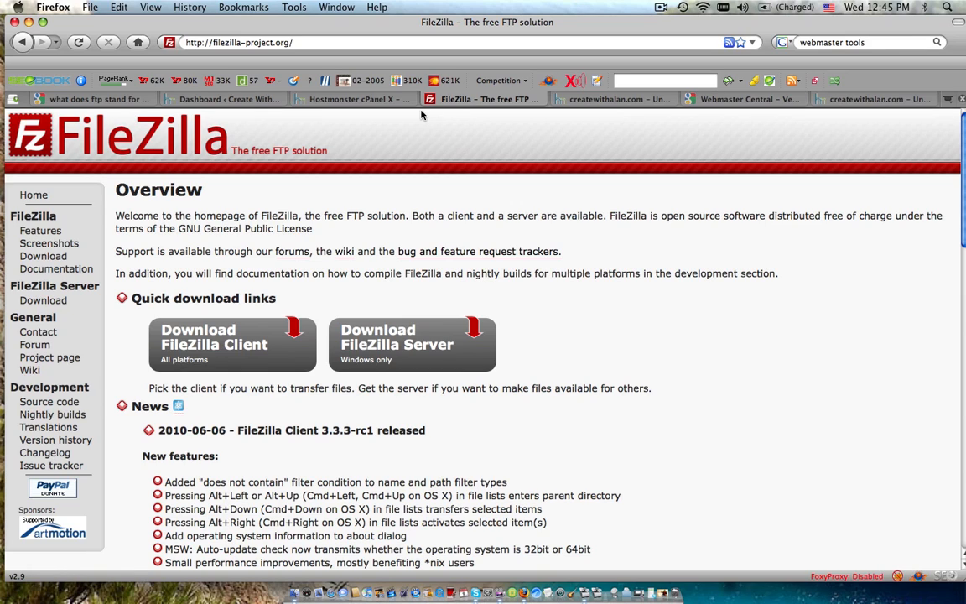
mouse_move(531, 42)
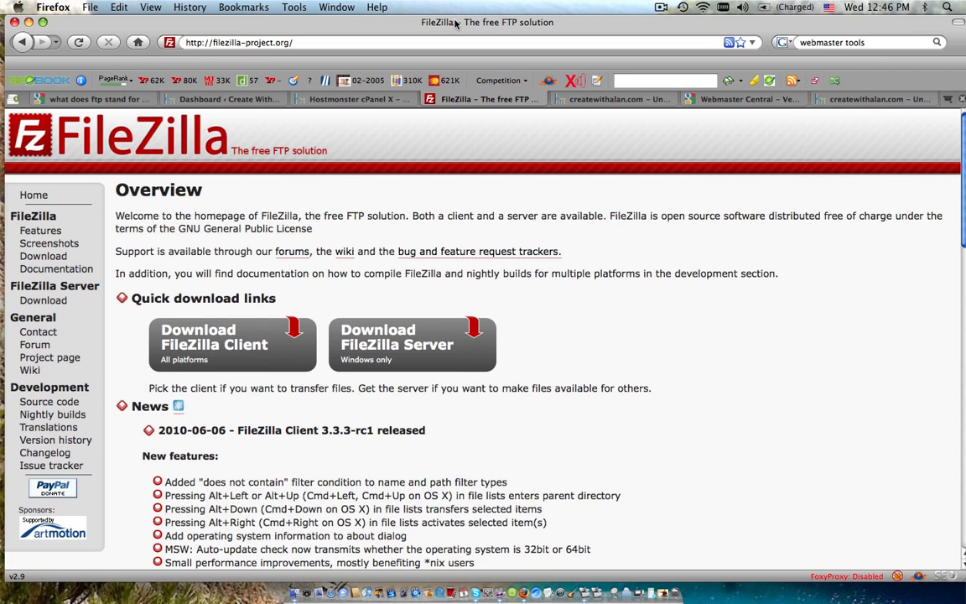
left_click(661, 7)
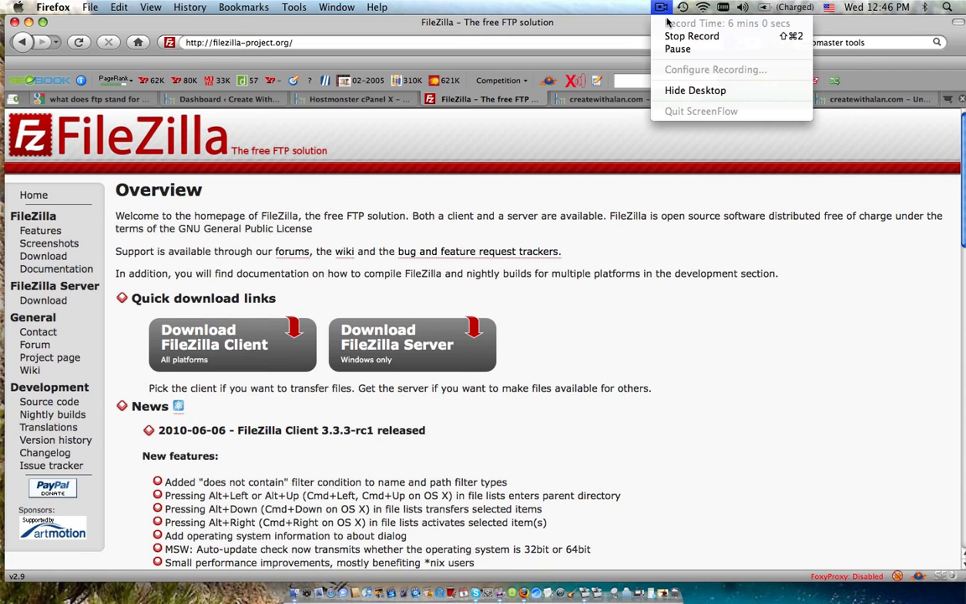